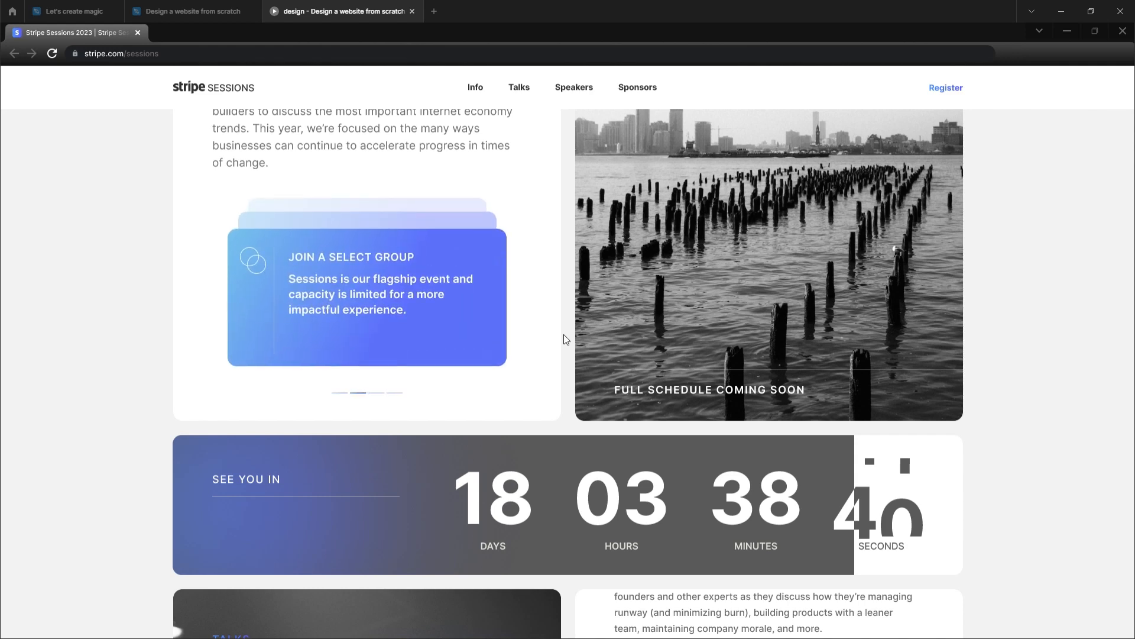
# Browse the Stripe Sessions speaker carousel, then return to the speaker card design file.
pyautogui.scroll(3)
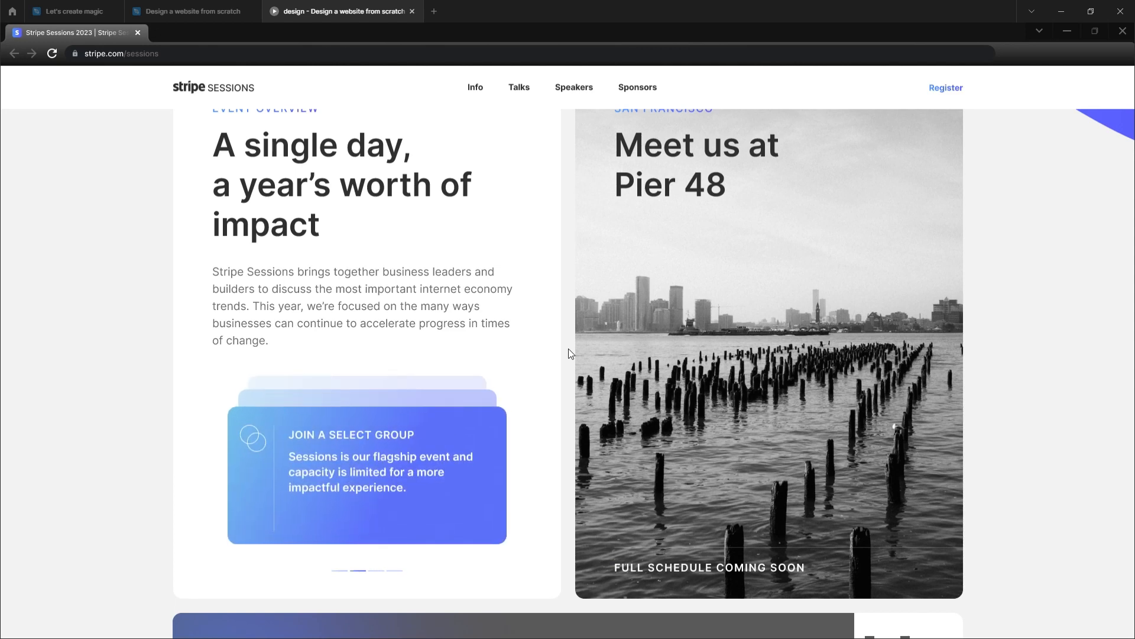
pyautogui.scroll(-3)
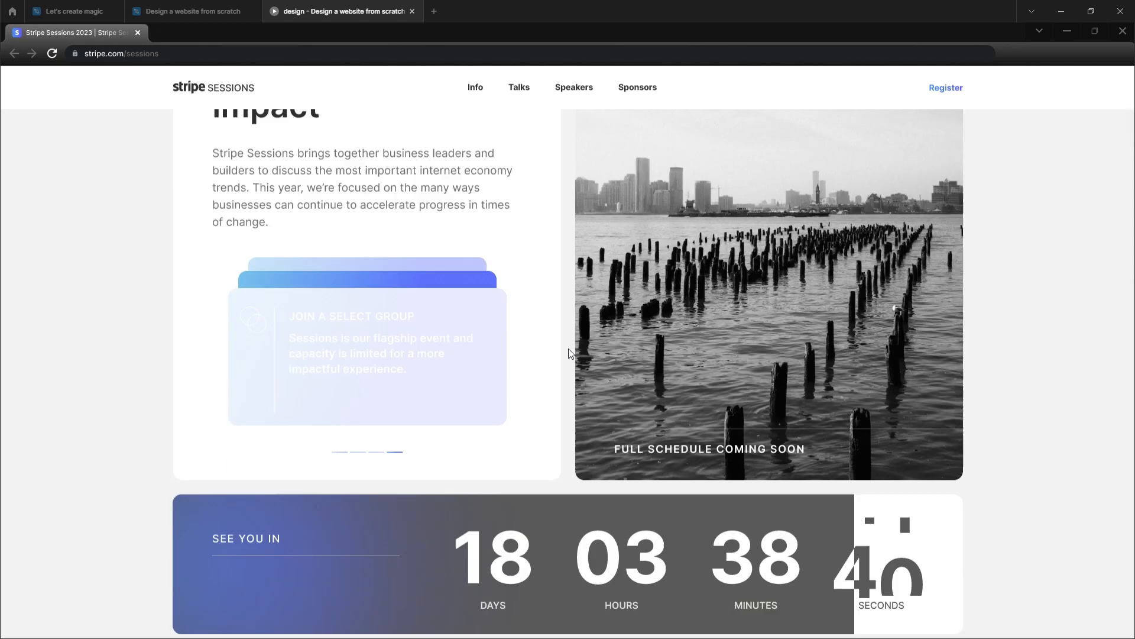
pyautogui.scroll(-3)
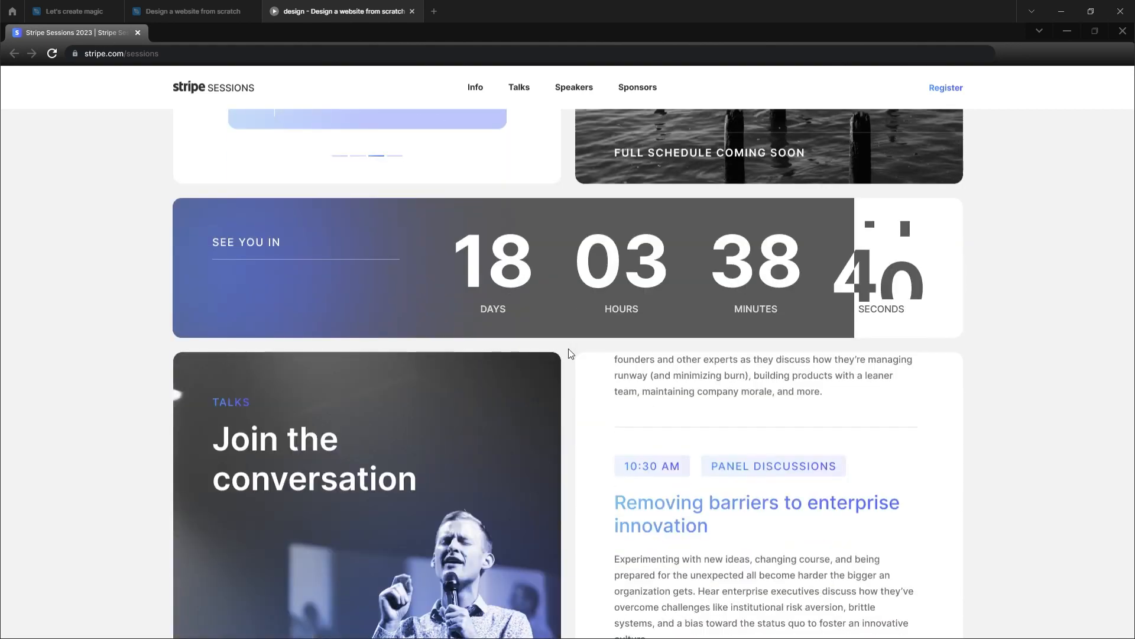
pyautogui.scroll(3)
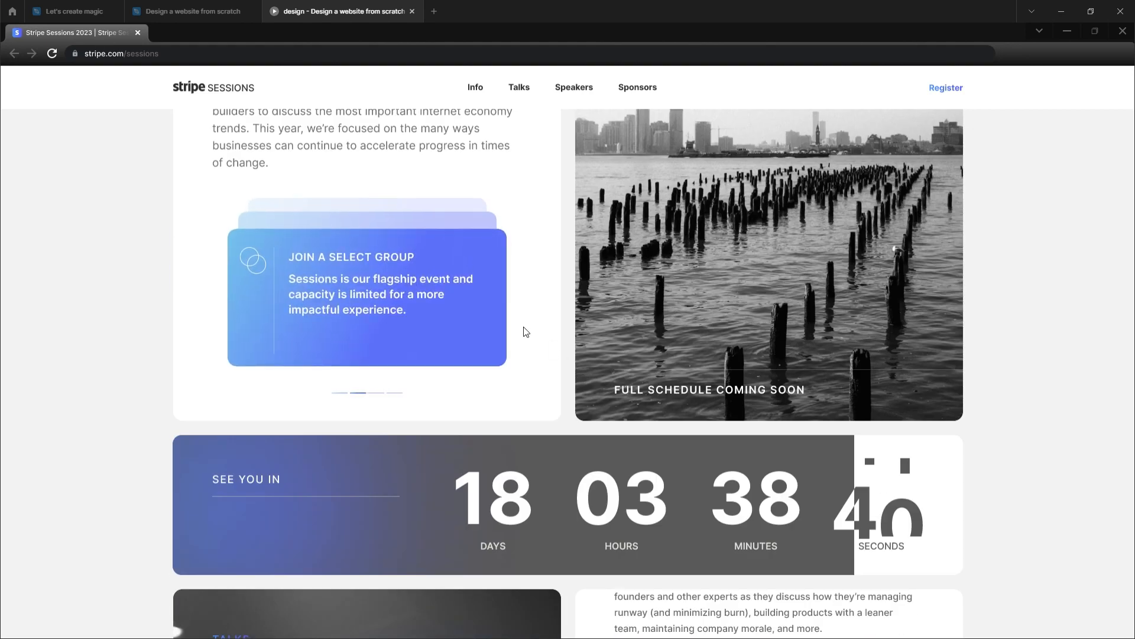
pyautogui.scroll(-3)
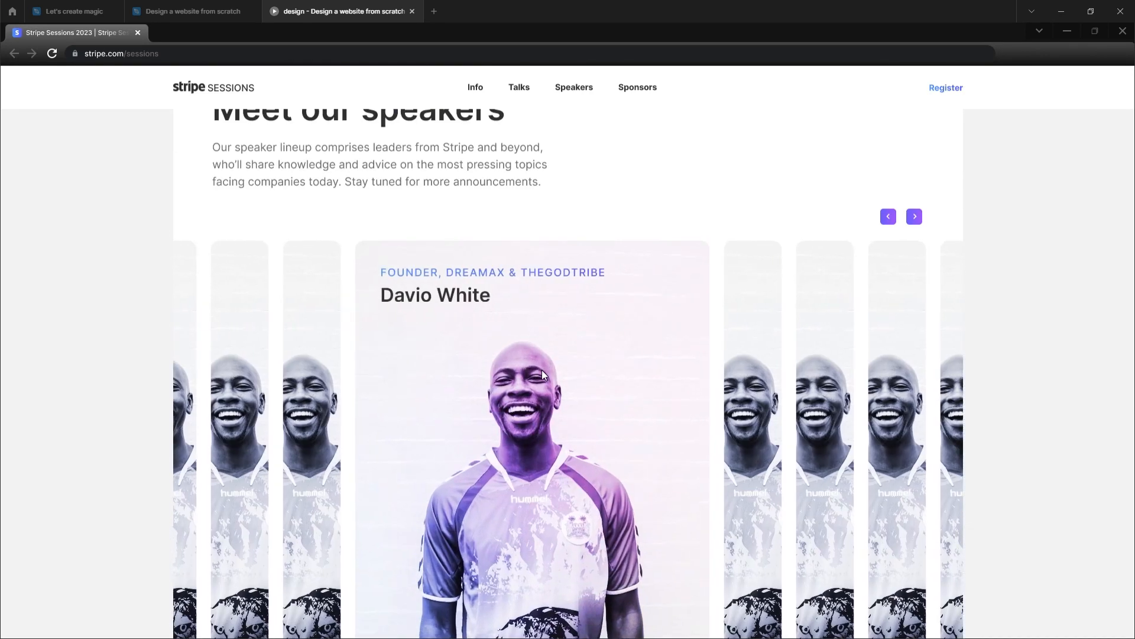
pyautogui.scroll(-3)
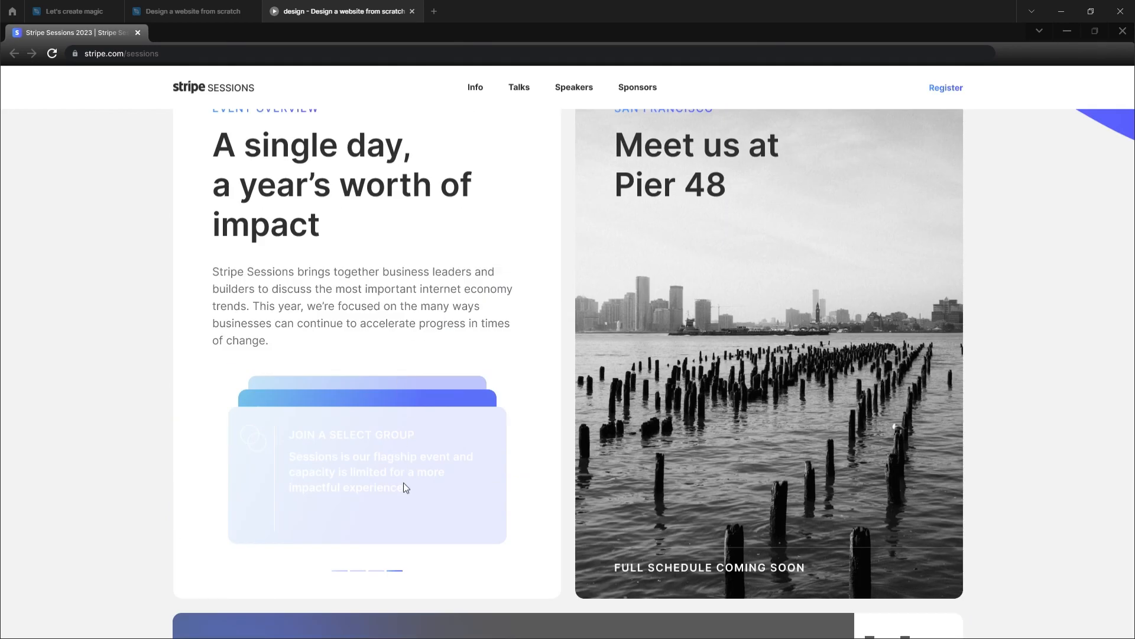
pyautogui.scroll(-3)
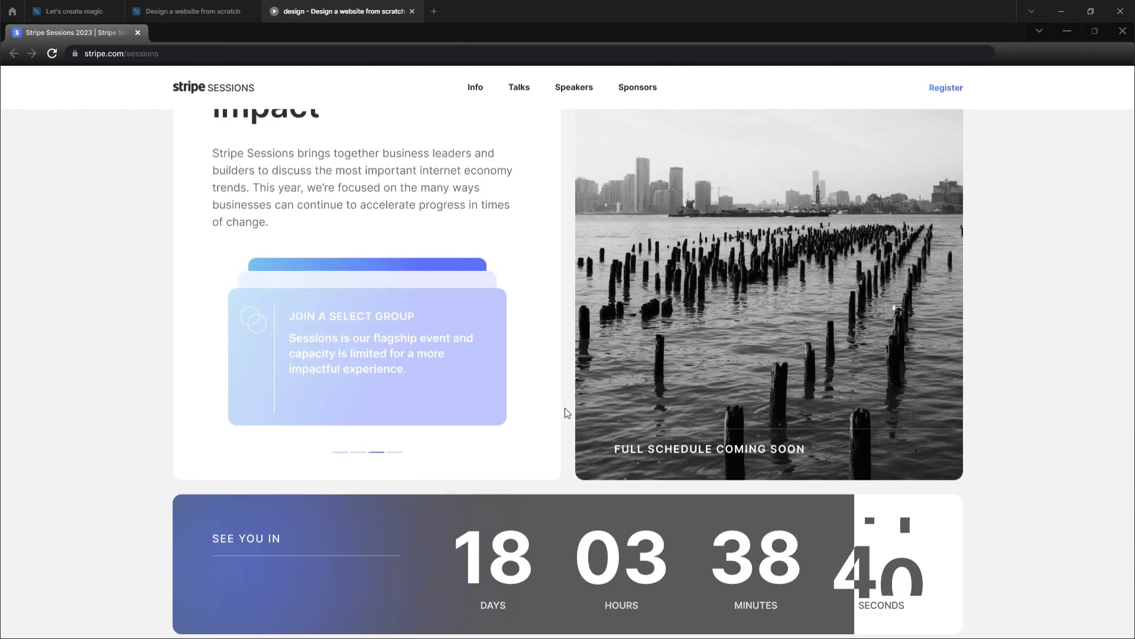
pyautogui.scroll(-3)
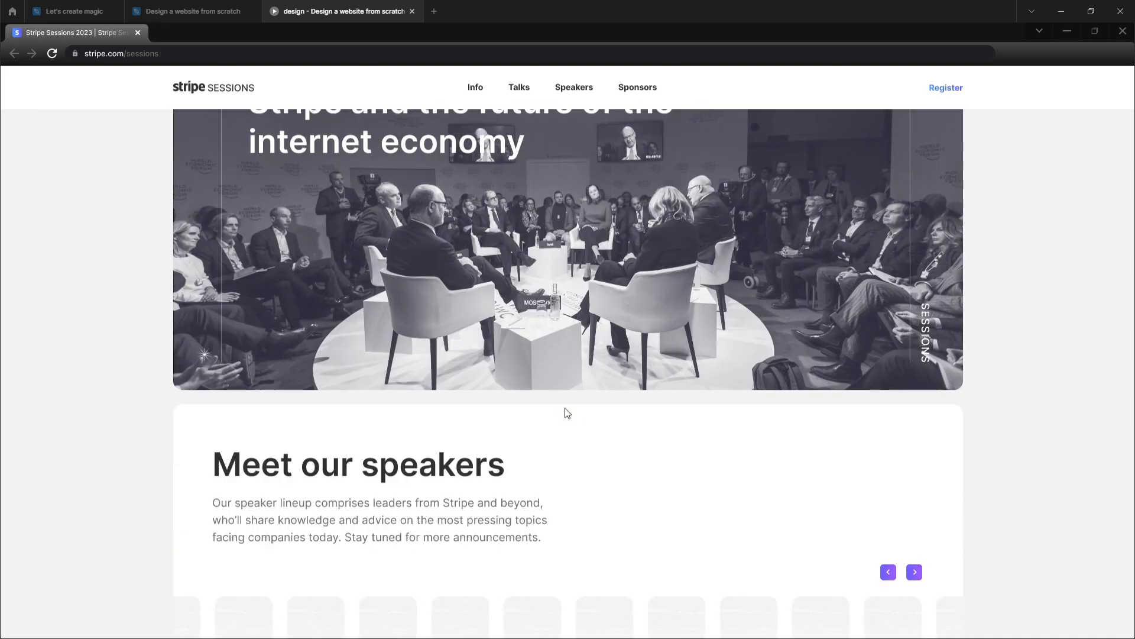
pyautogui.scroll(-3)
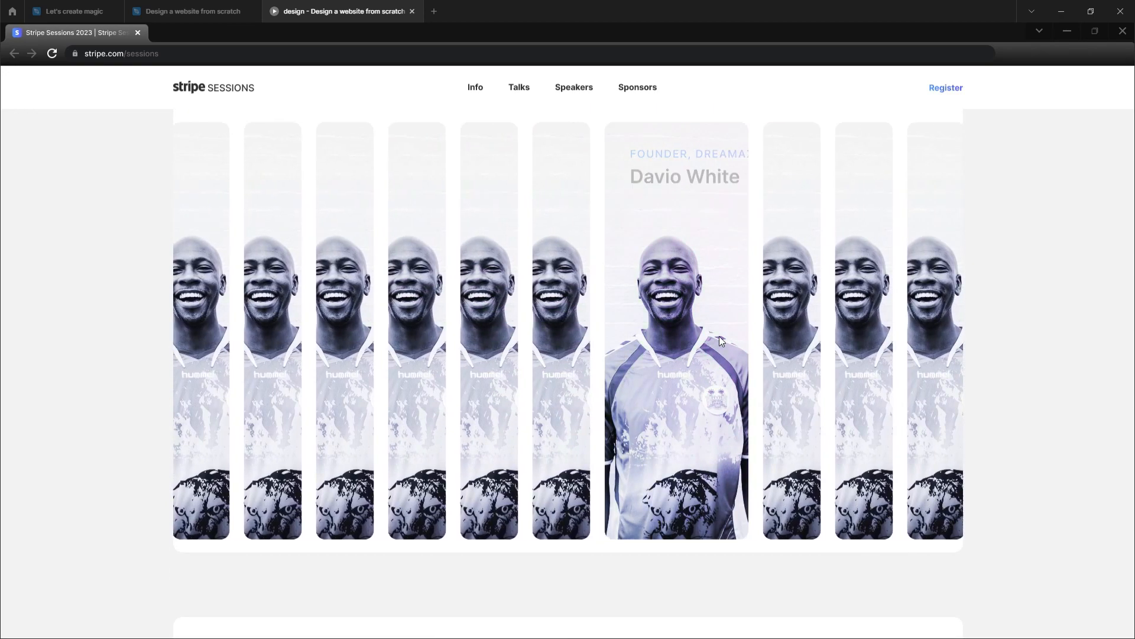
pyautogui.click(191, 11)
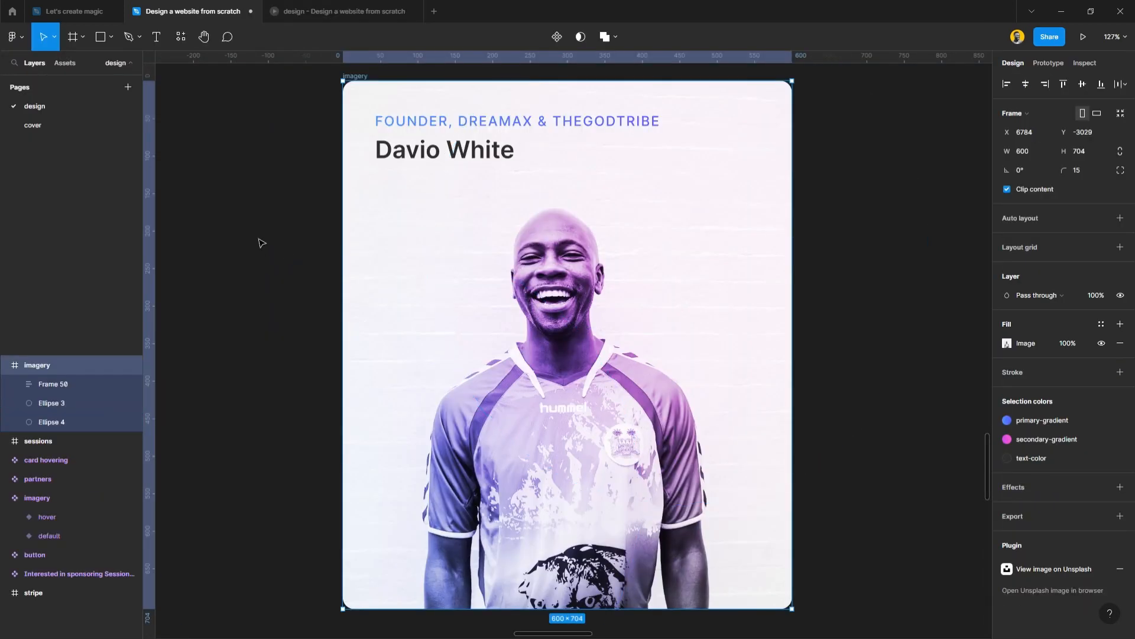
# Deselect everything and scroll the canvas right beside the Davio White card for its copy.
pyautogui.click(875, 448)
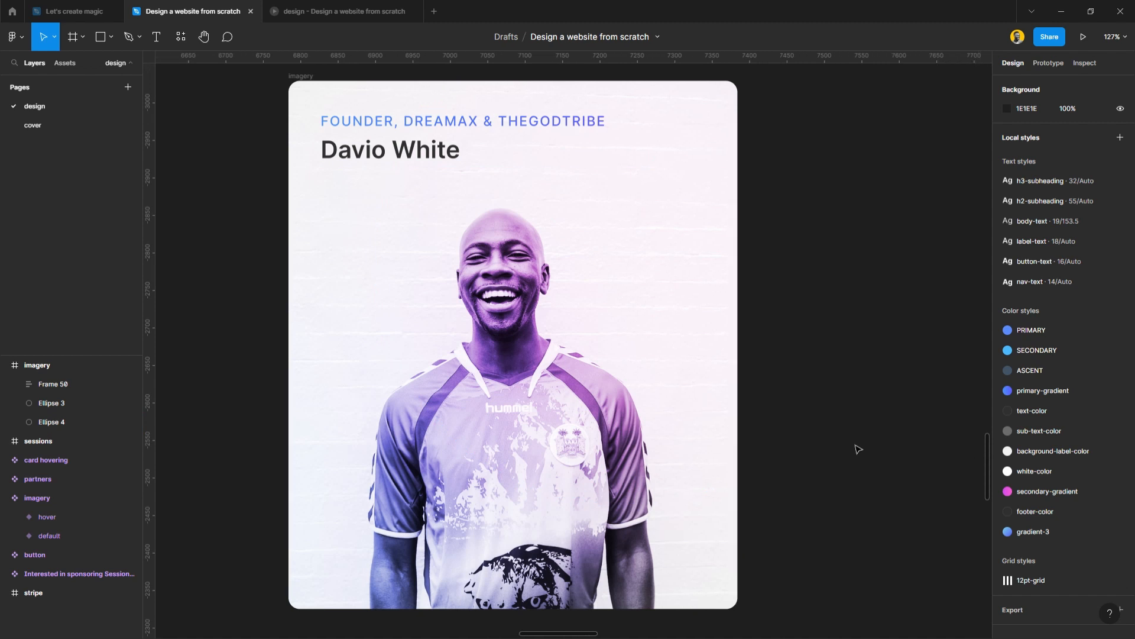
pyautogui.scroll(-3)
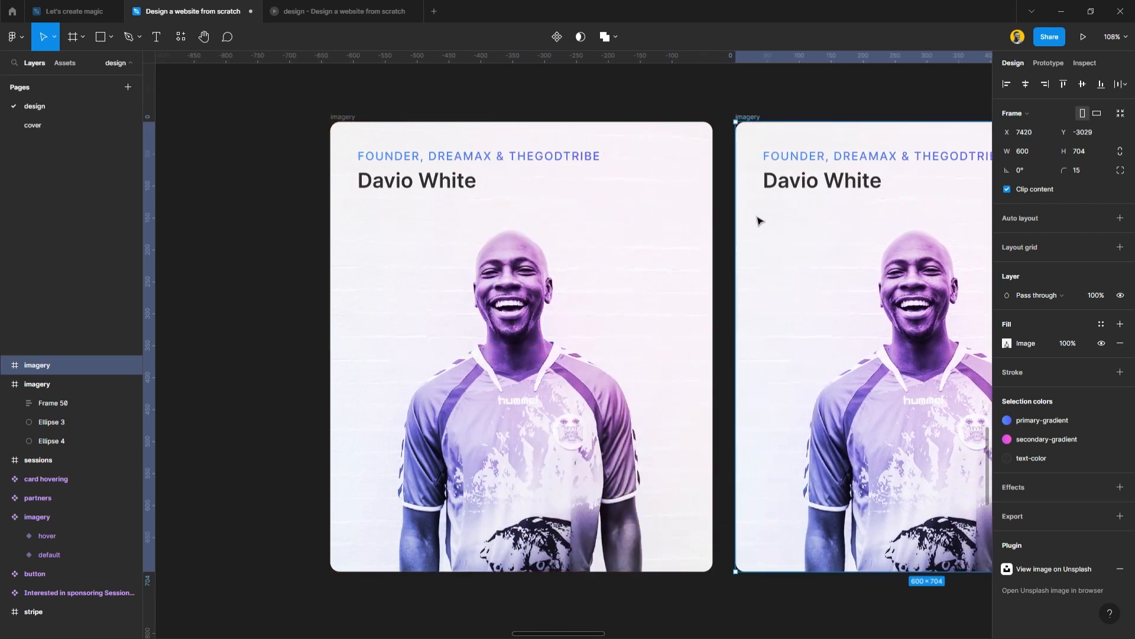
pyautogui.hscroll(3)
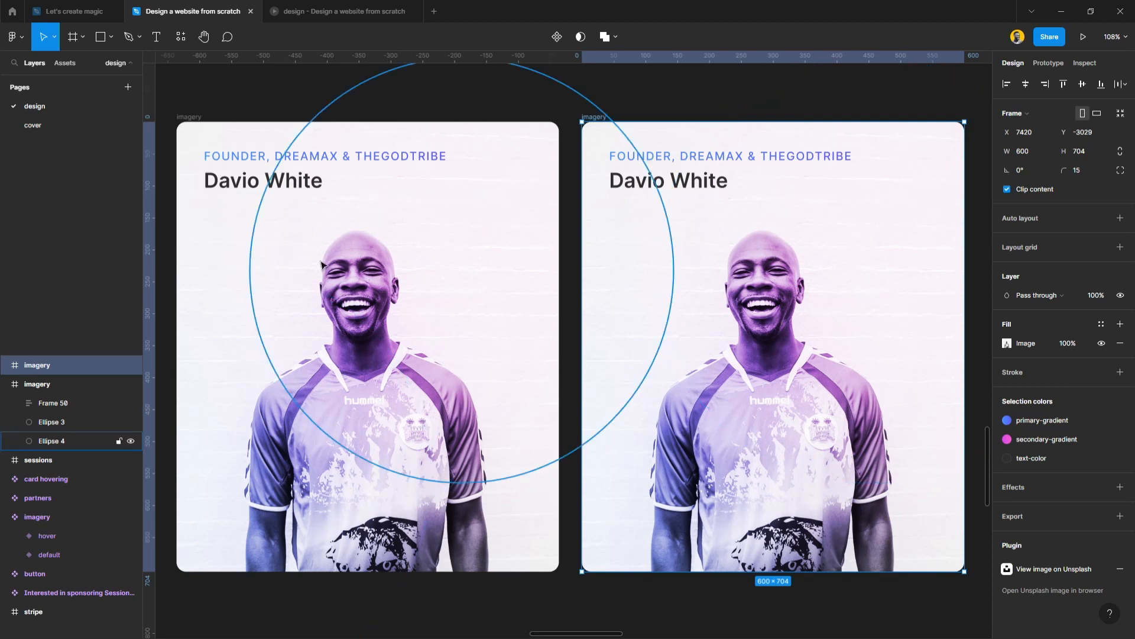
pyautogui.moveTo(290, 242)
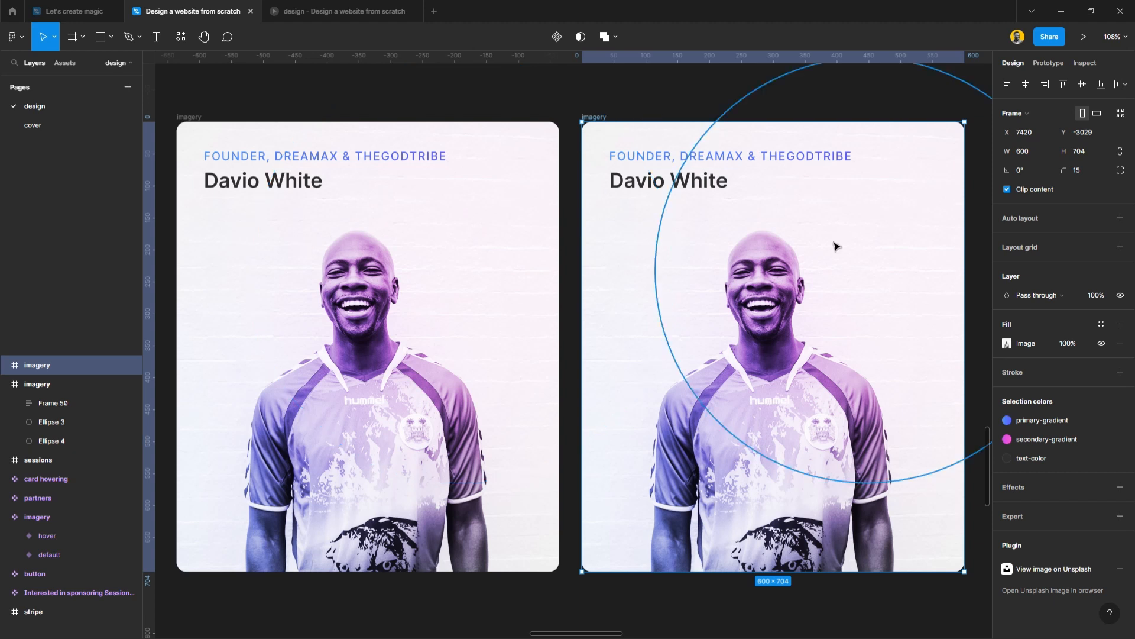
# On the copied card, select Frame 50, Ellipse 3 and Ellipse 4 to clip them away.
pyautogui.click(669, 181)
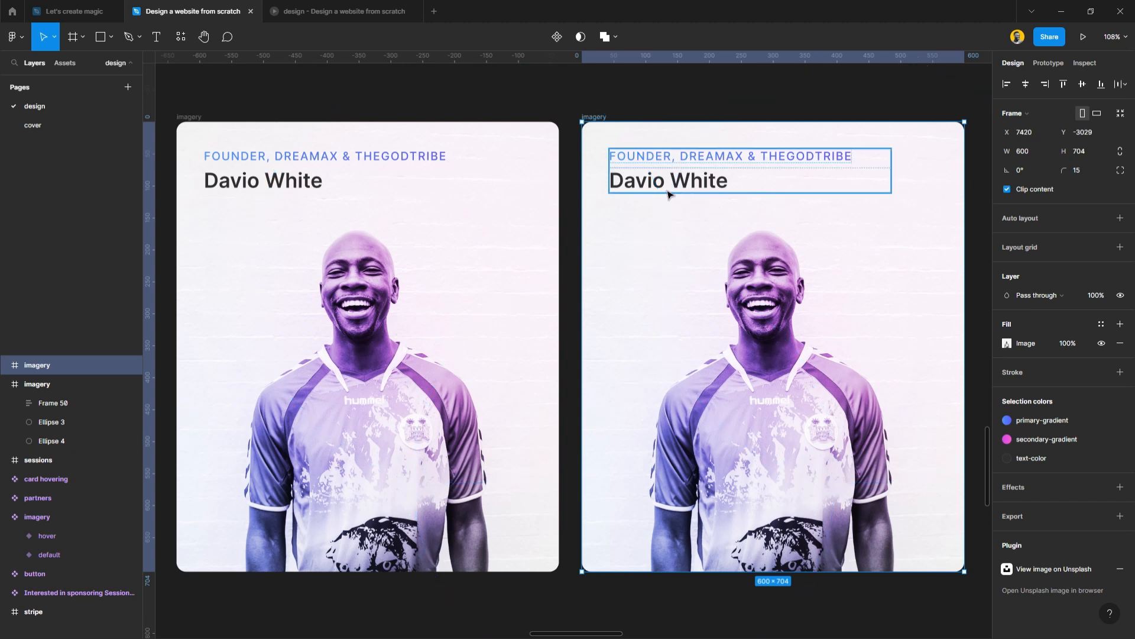
pyautogui.moveTo(661, 182)
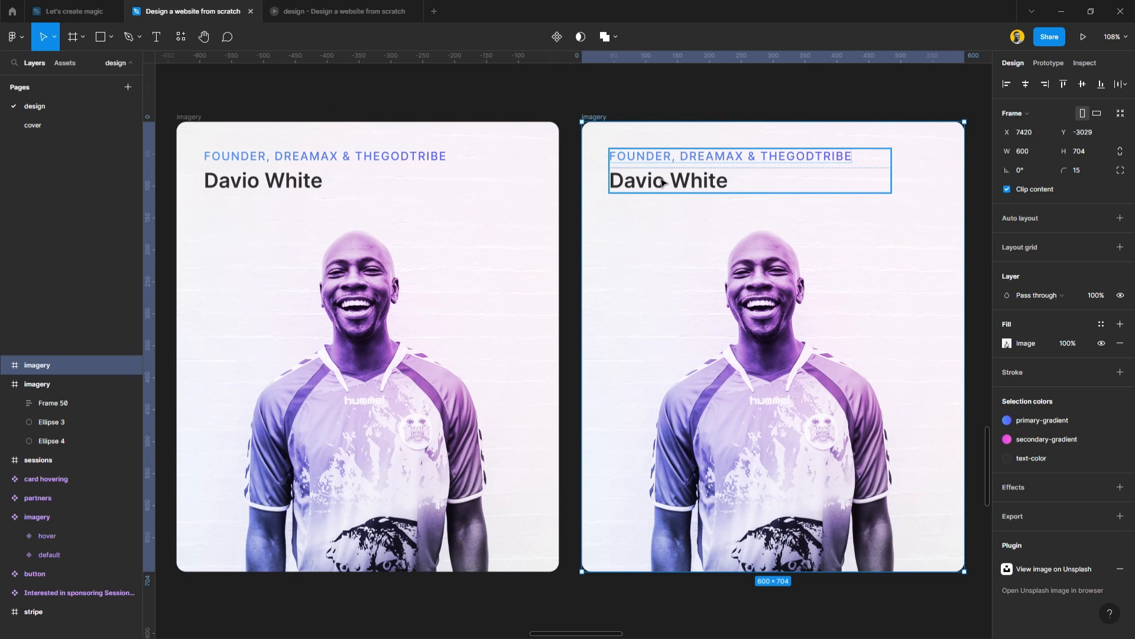
pyautogui.click(52, 384)
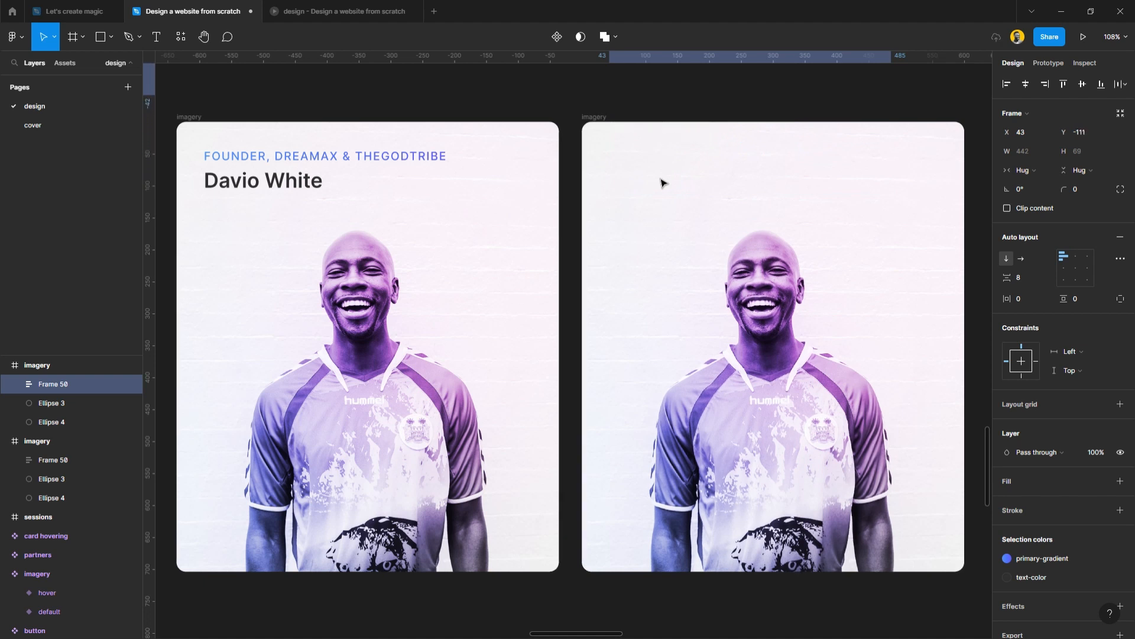
pyautogui.click(51, 403)
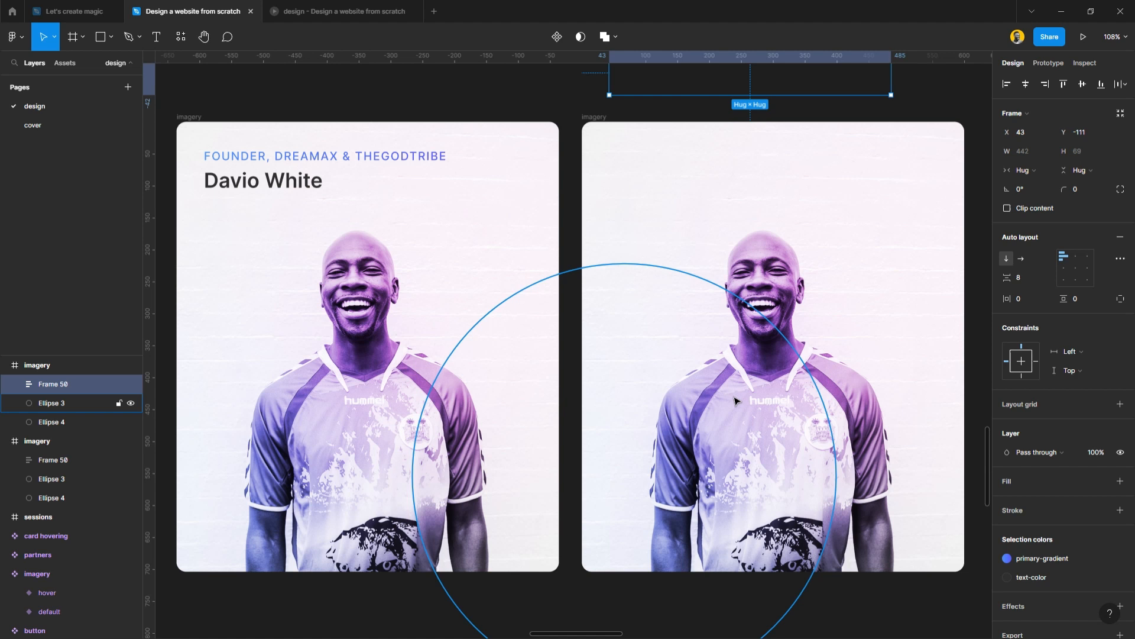
pyautogui.moveTo(686, 341)
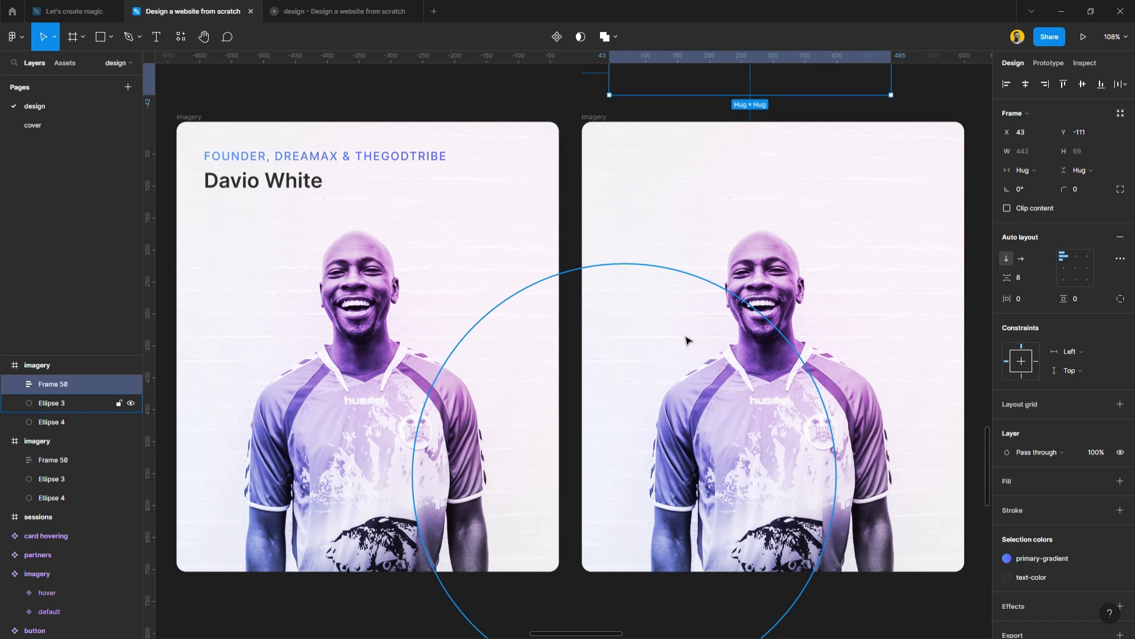
pyautogui.click(52, 403)
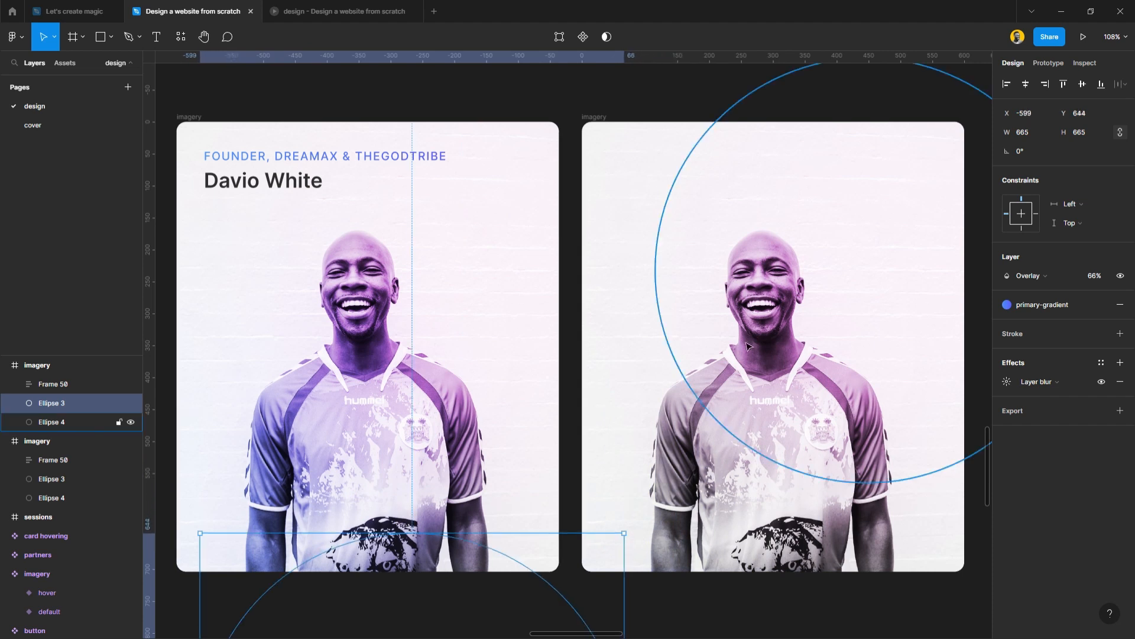
pyautogui.click(52, 422)
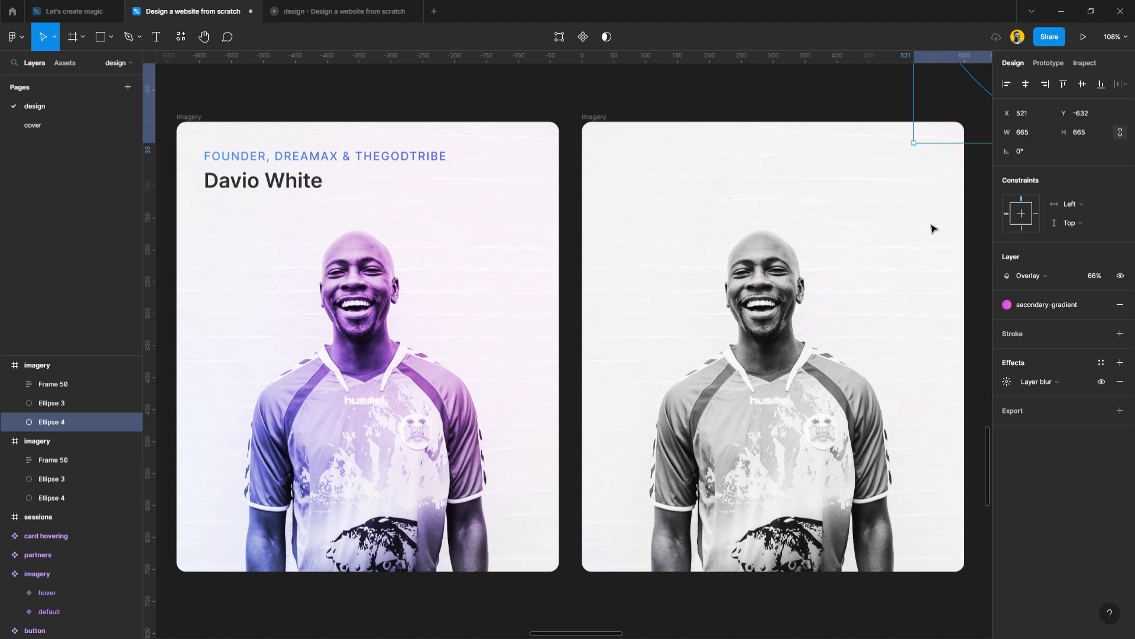
pyautogui.moveTo(654, 337)
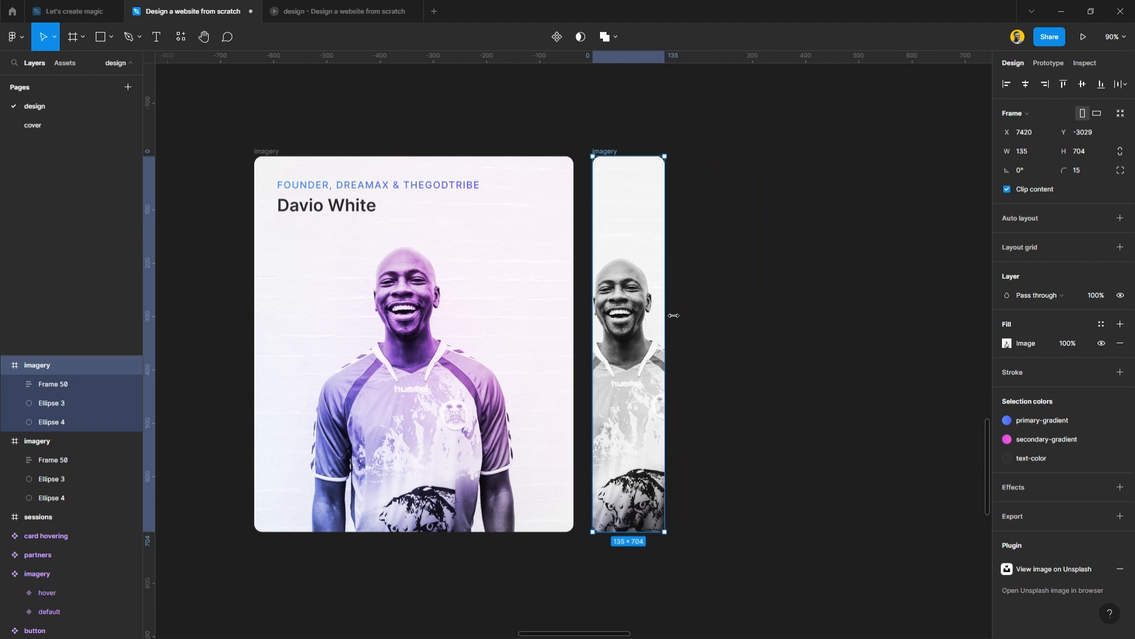
pyautogui.moveTo(722, 321)
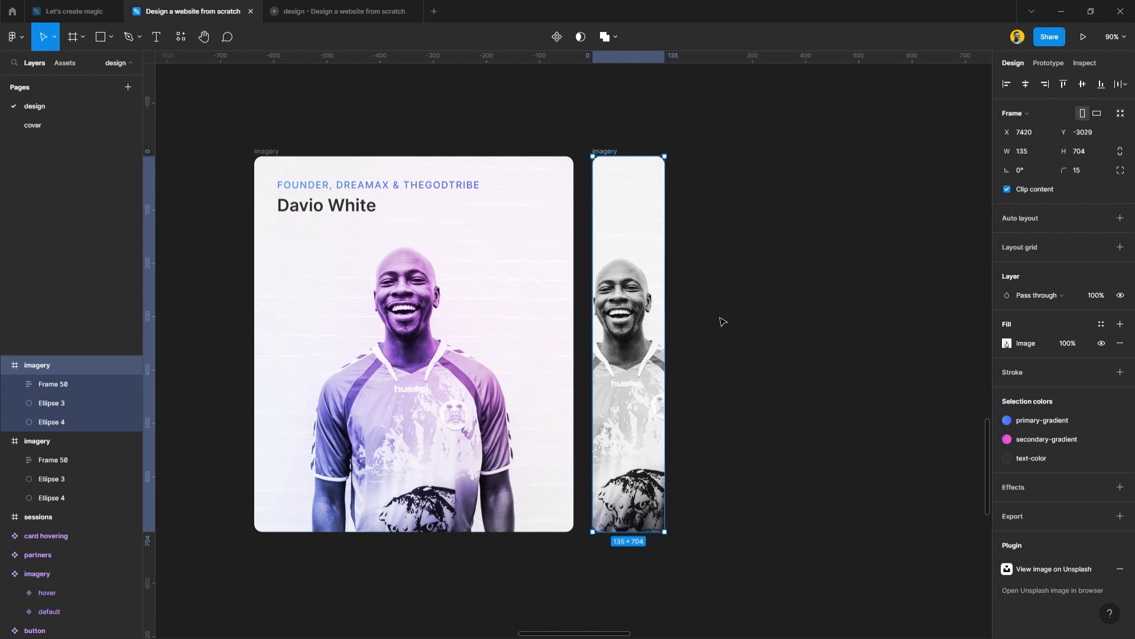
# Narrow the copied frame to 135 wide and deselect on empty canvas.
pyautogui.click(210, 119)
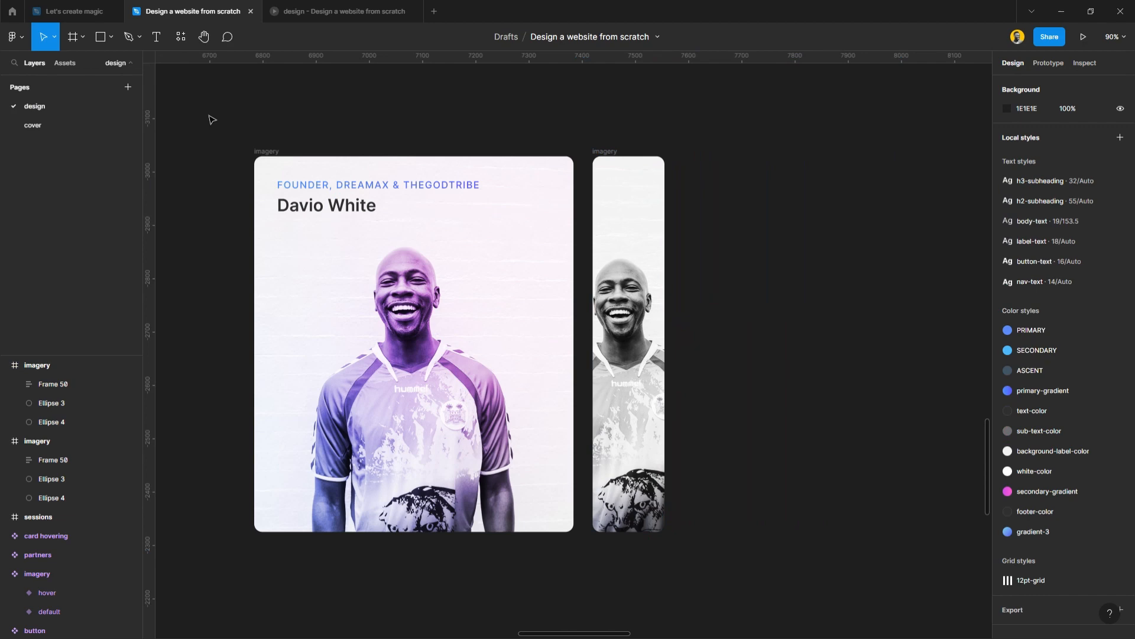
pyautogui.click(413, 344)
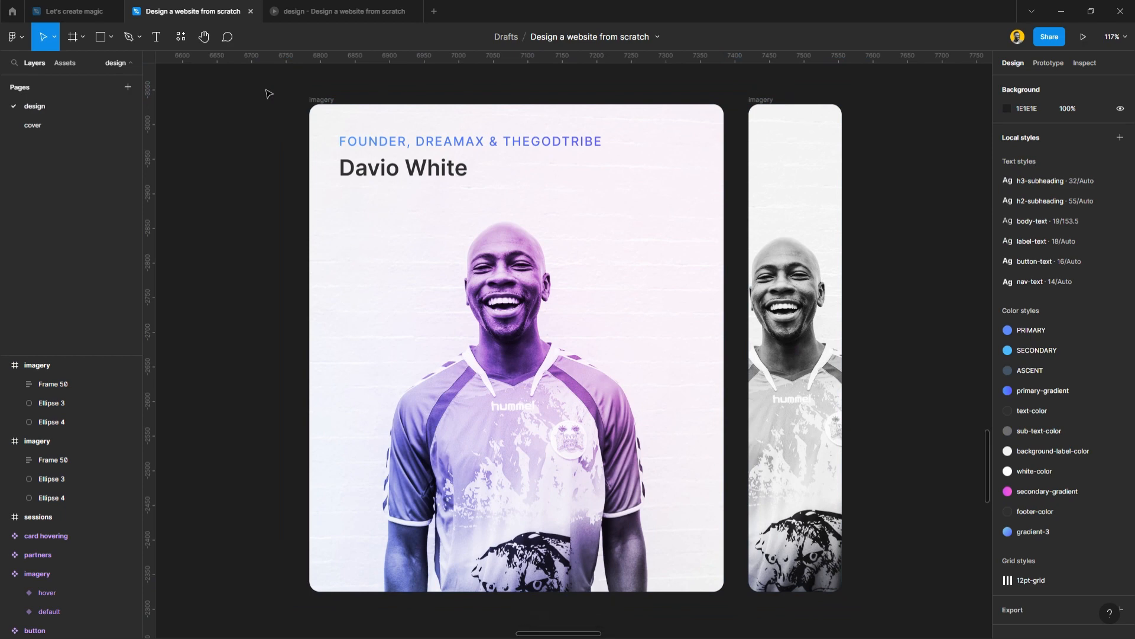
# Select both imagery frames and apply Create component set from the component dropdown.
pyautogui.click(516, 348)
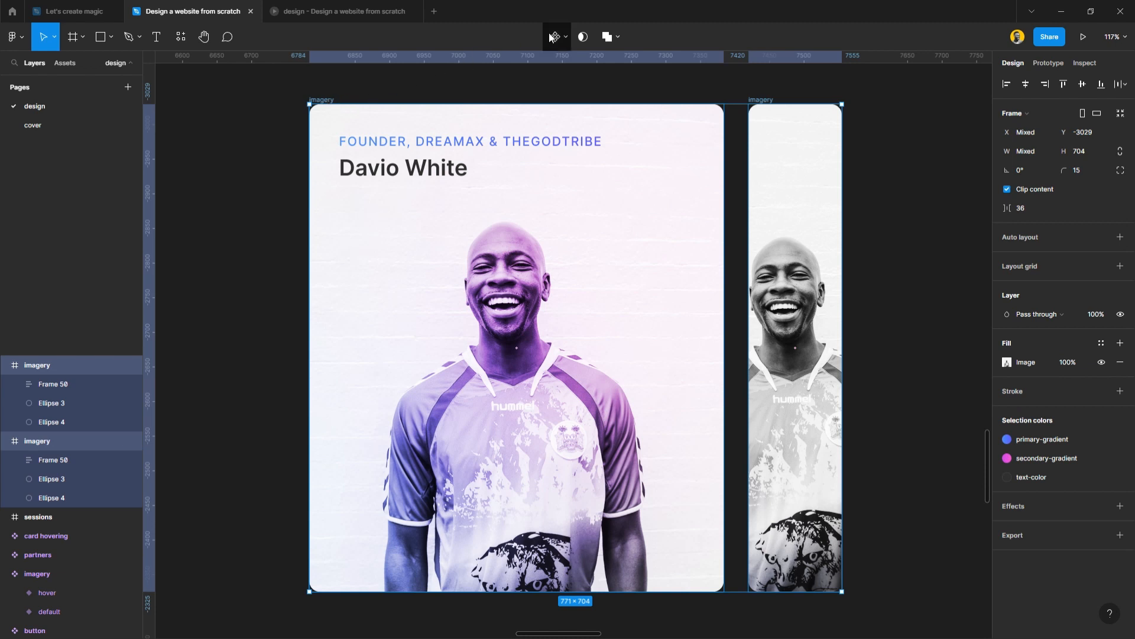
pyautogui.moveTo(556, 36)
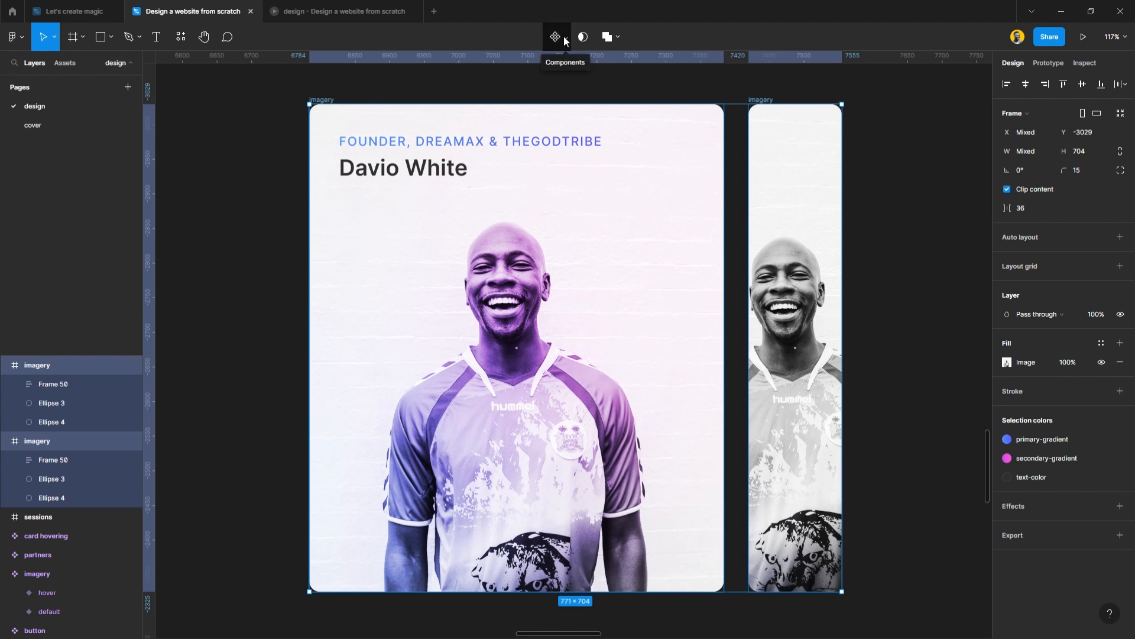
pyautogui.click(562, 37)
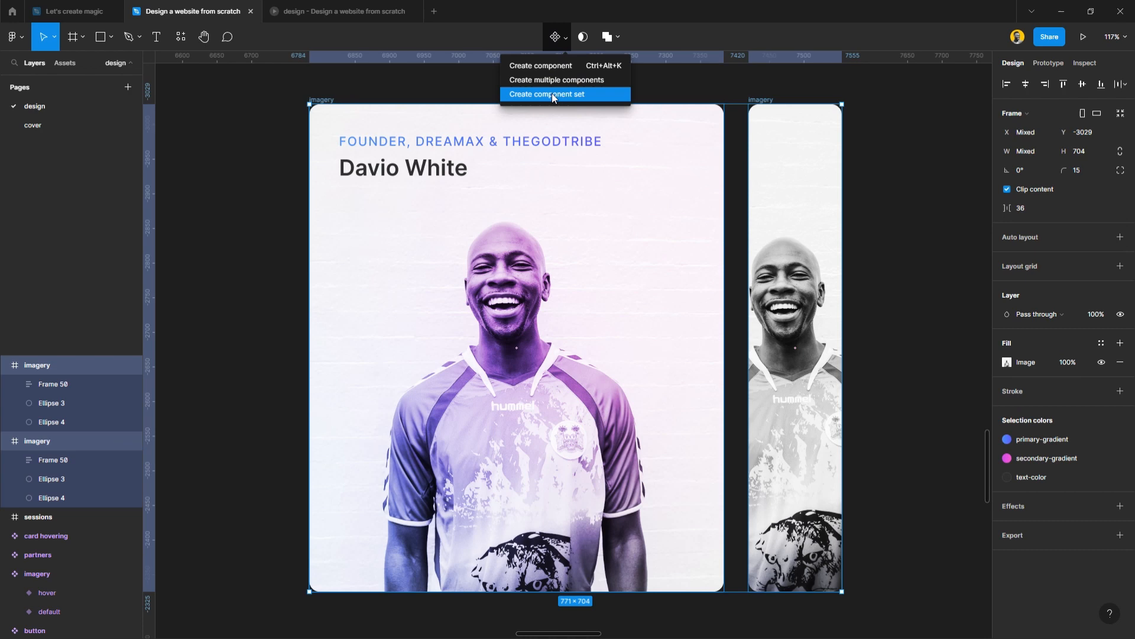
pyautogui.click(548, 94)
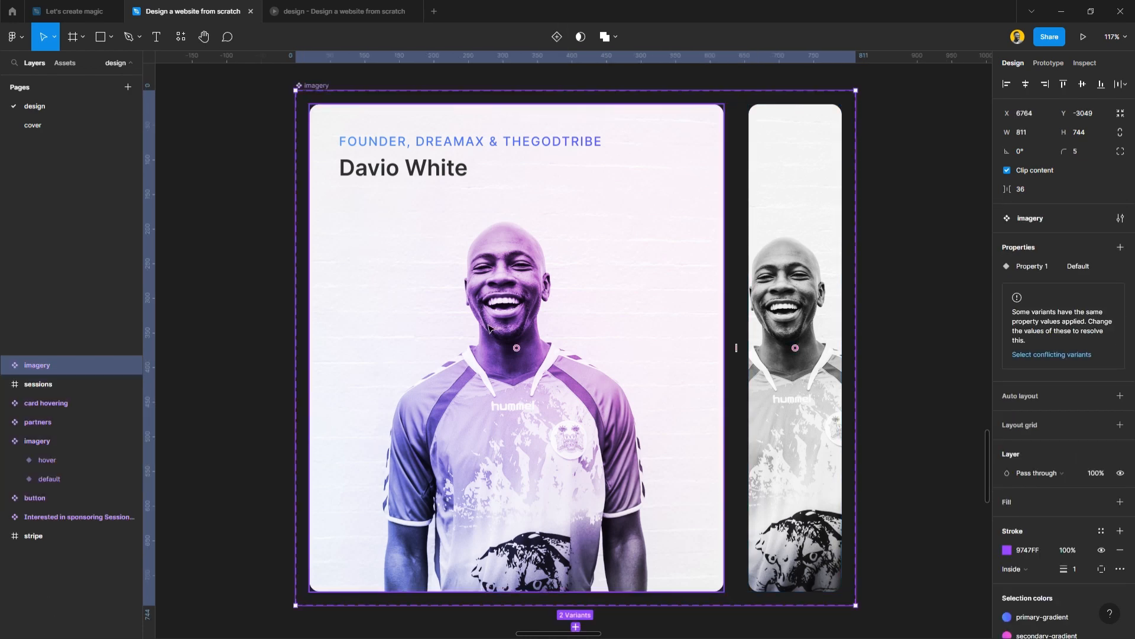
pyautogui.scroll(-3)
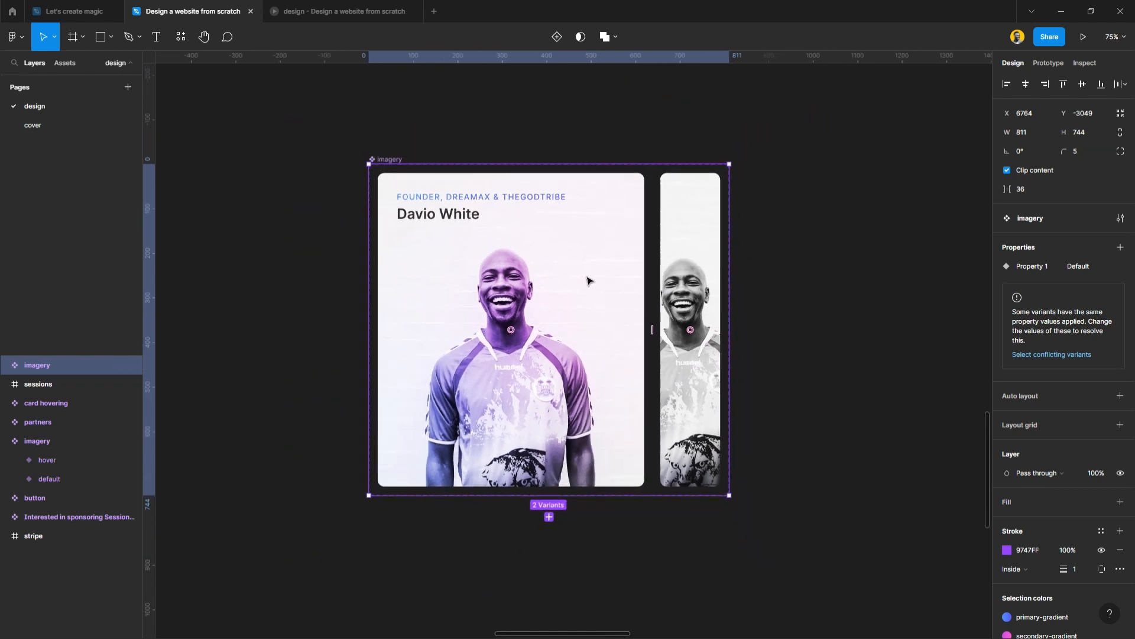
# Deselect the imagery component set so Frame 61 can be drawn beside it.
pyautogui.click(72, 36)
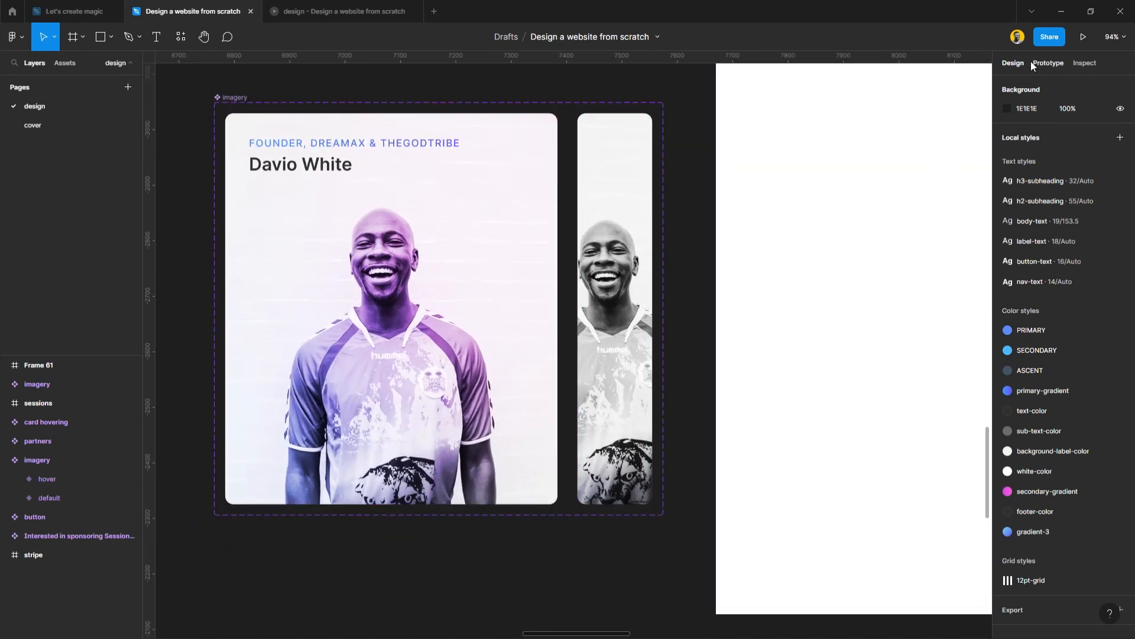
# Show the Prototype settings to add a Click → Change to Default interaction.
pyautogui.click(1047, 63)
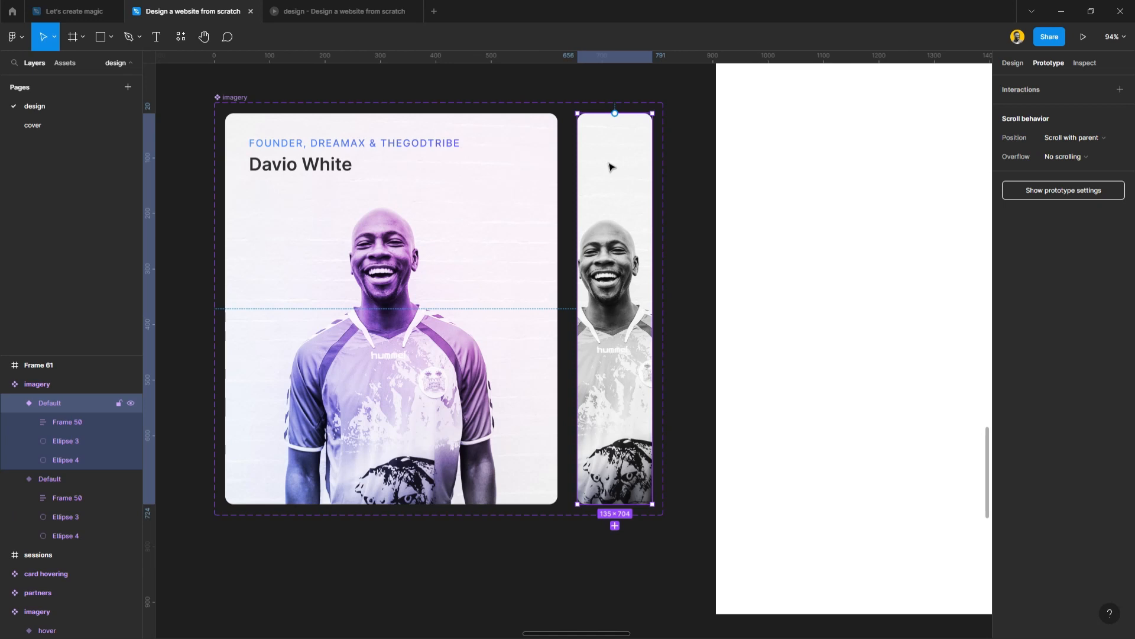
pyautogui.moveTo(644, 196)
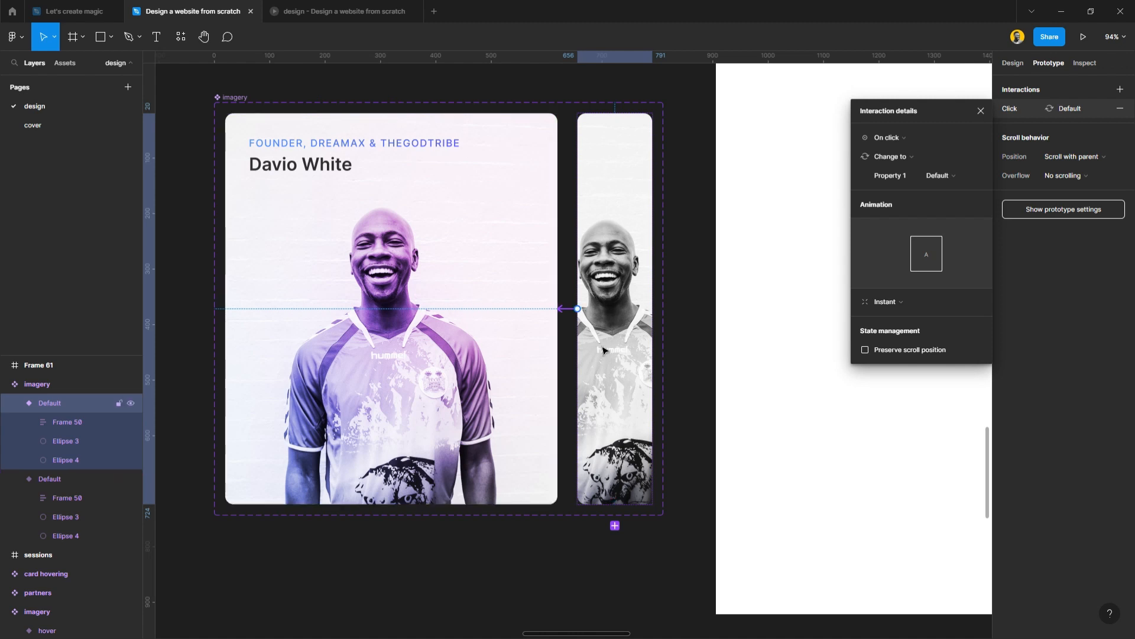
pyautogui.moveTo(607, 333)
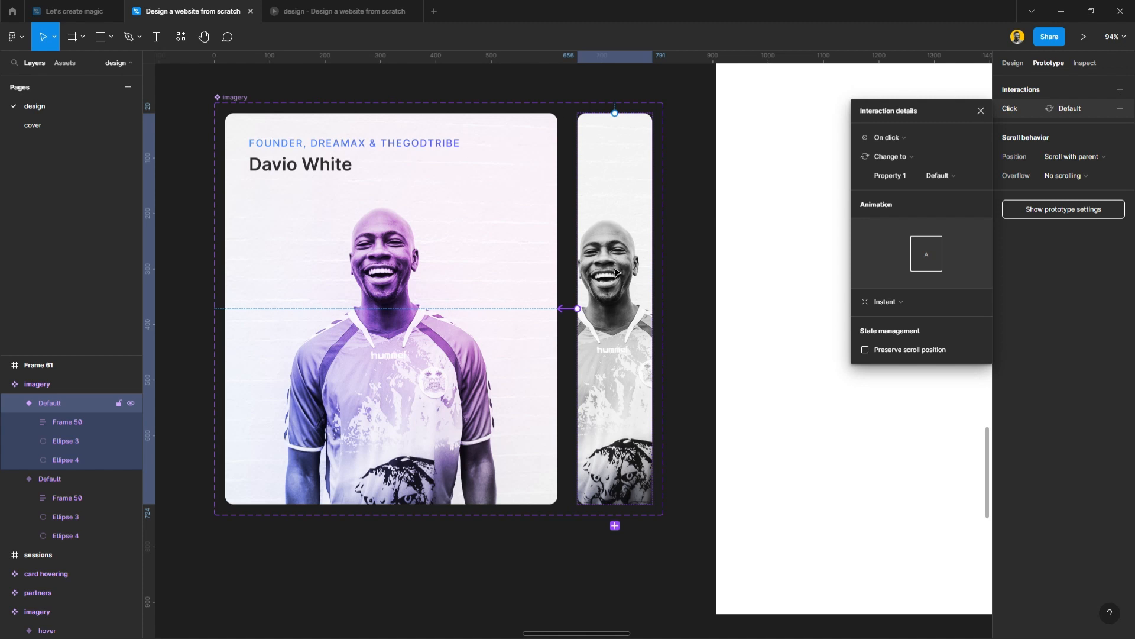
# Set the interaction trigger to While hovering with Smart animate, Ease out, 300ms.
pyautogui.click(49, 478)
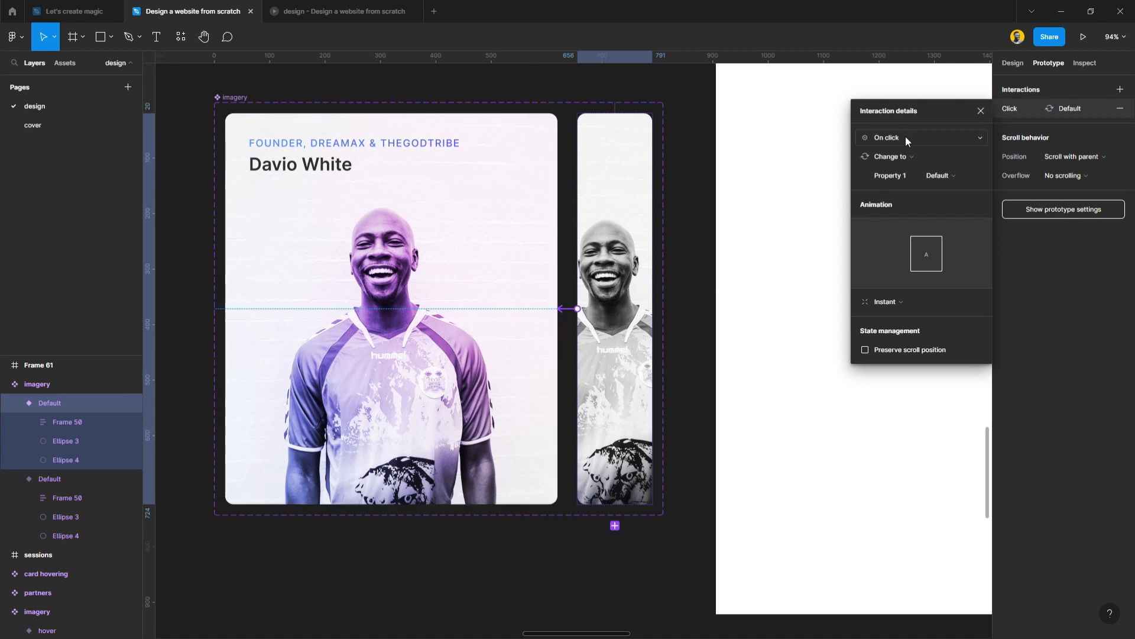
pyautogui.click(920, 137)
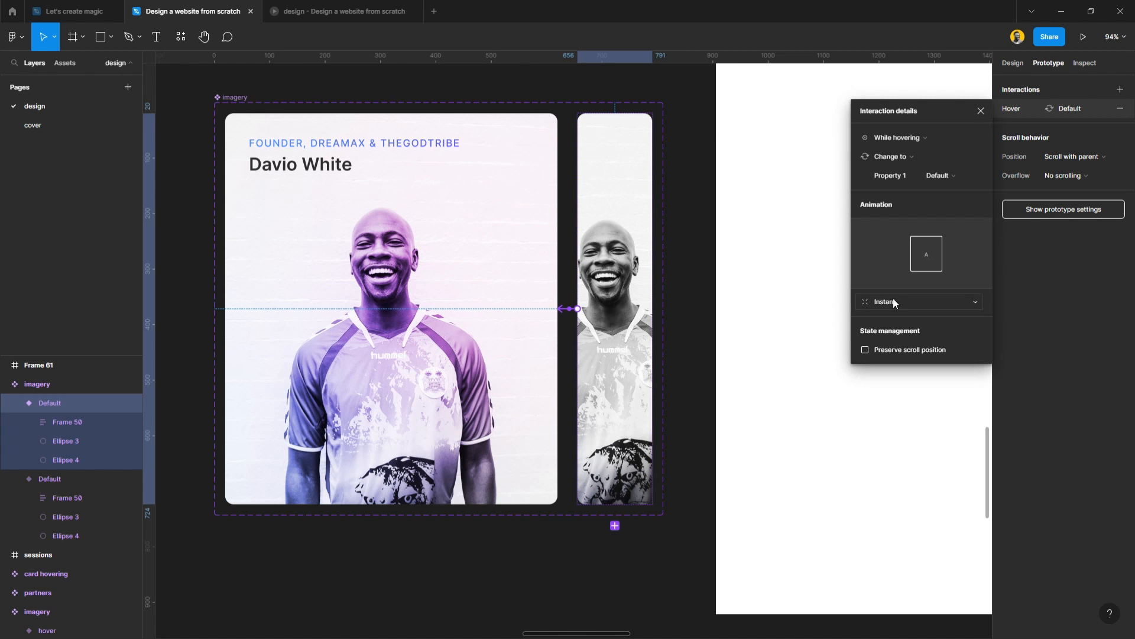
pyautogui.click(920, 301)
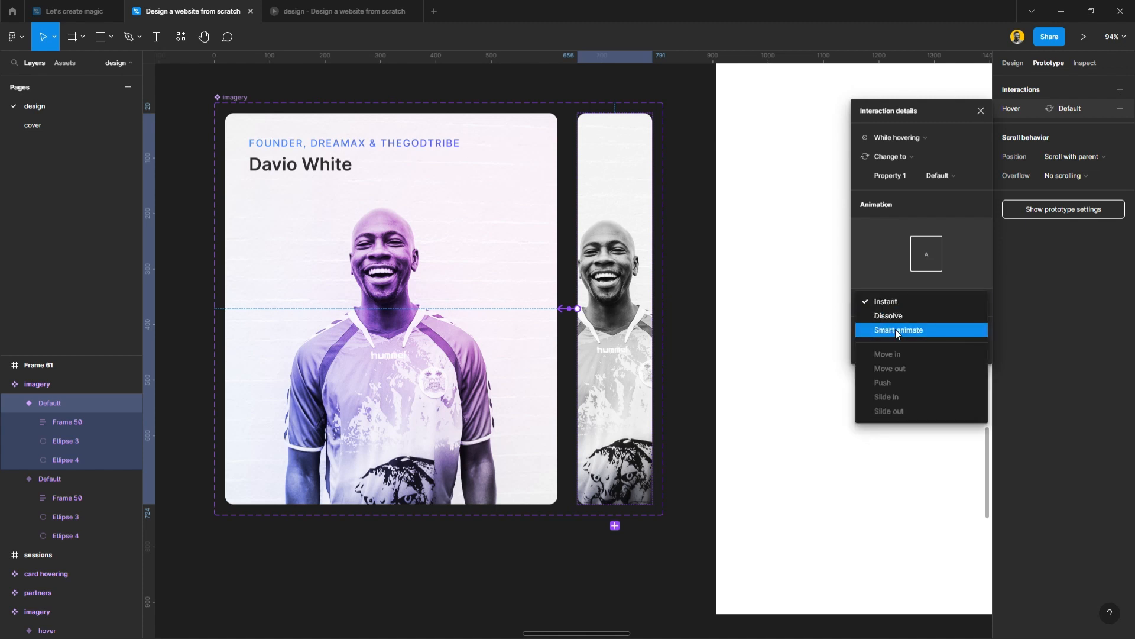
pyautogui.click(899, 329)
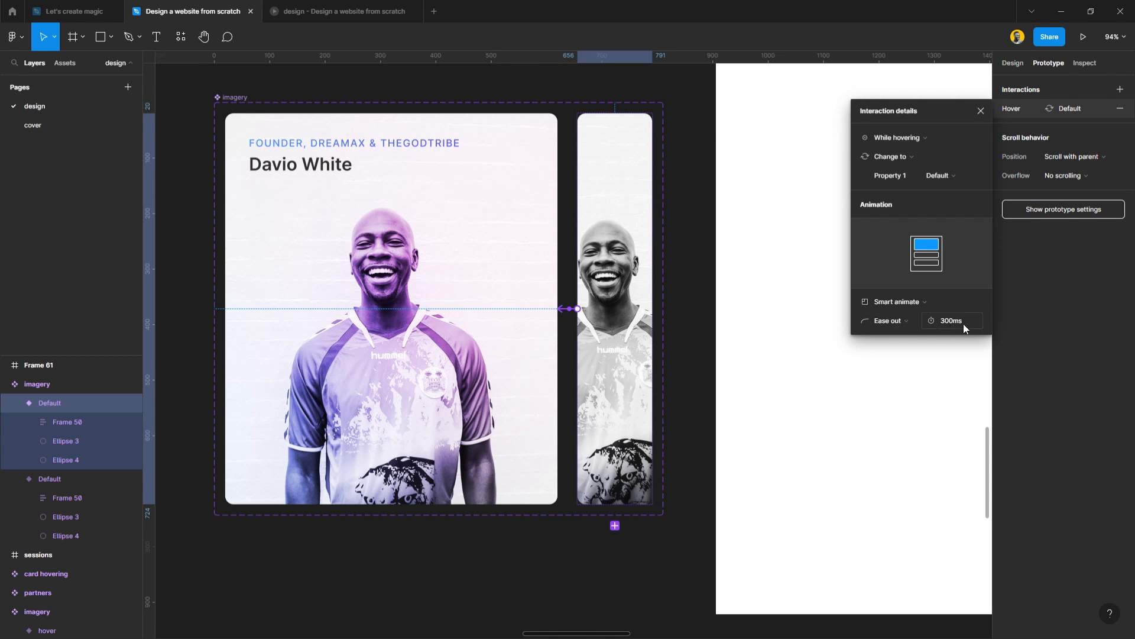
pyautogui.moveTo(972, 325)
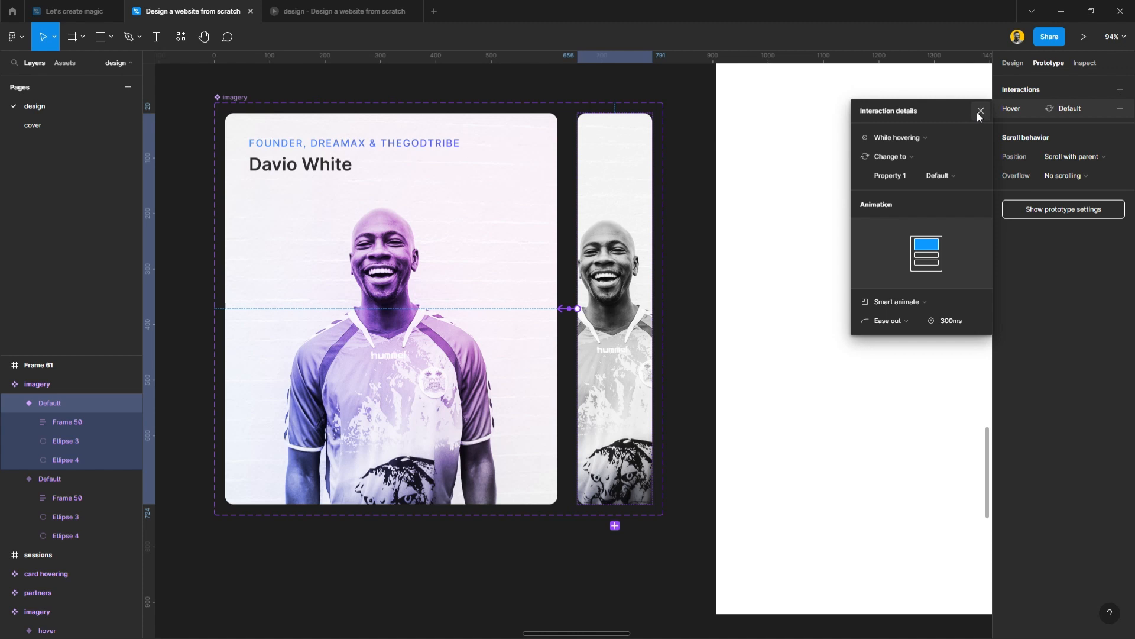
pyautogui.click(980, 110)
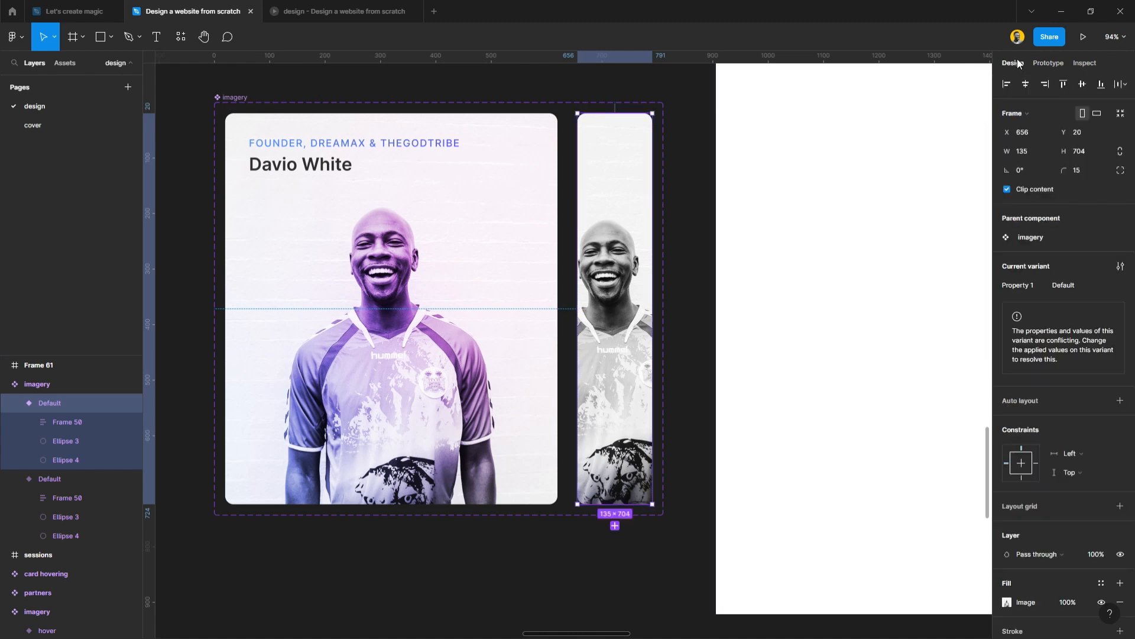
pyautogui.moveTo(590, 261)
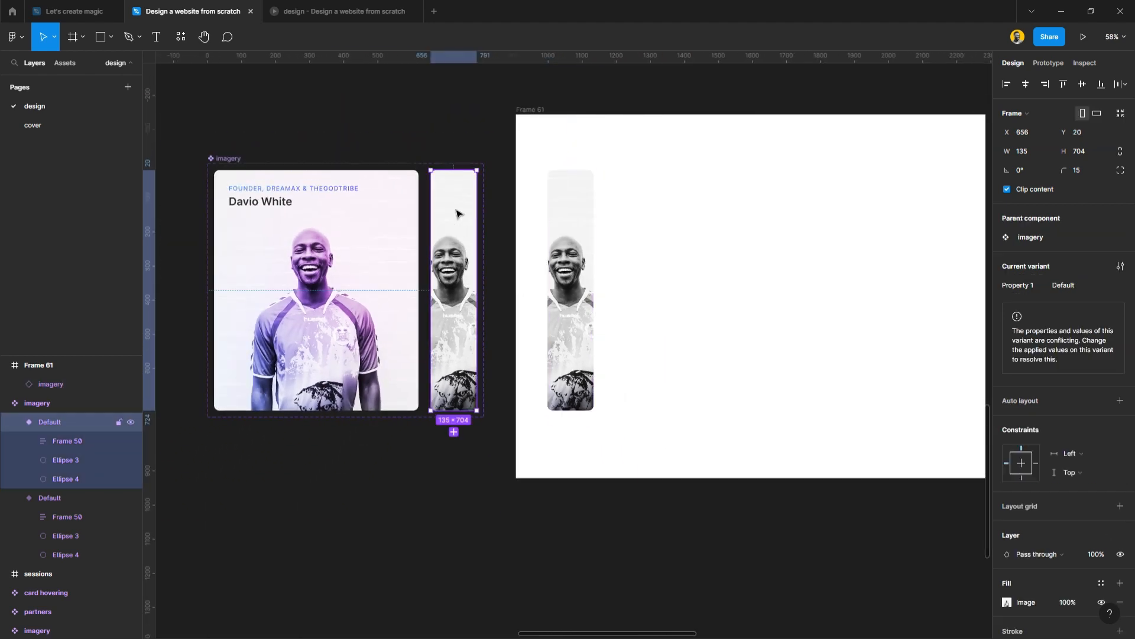
pyautogui.moveTo(454, 194)
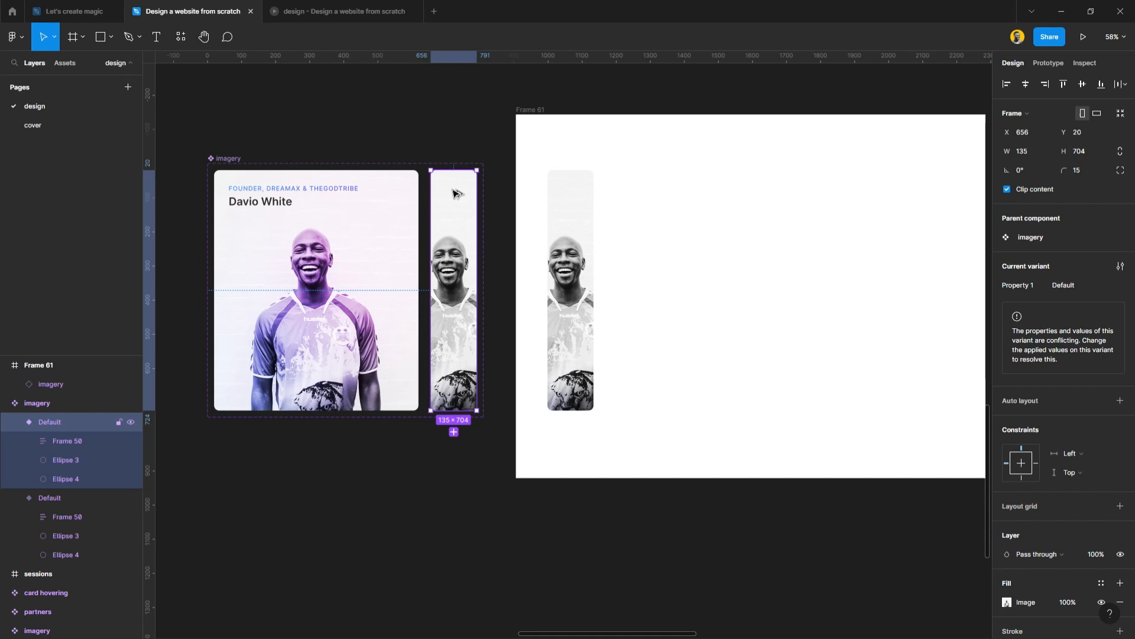
# Clear the selection and browse Local components for the imagery card to add to Frame 61.
pyautogui.click(475, 536)
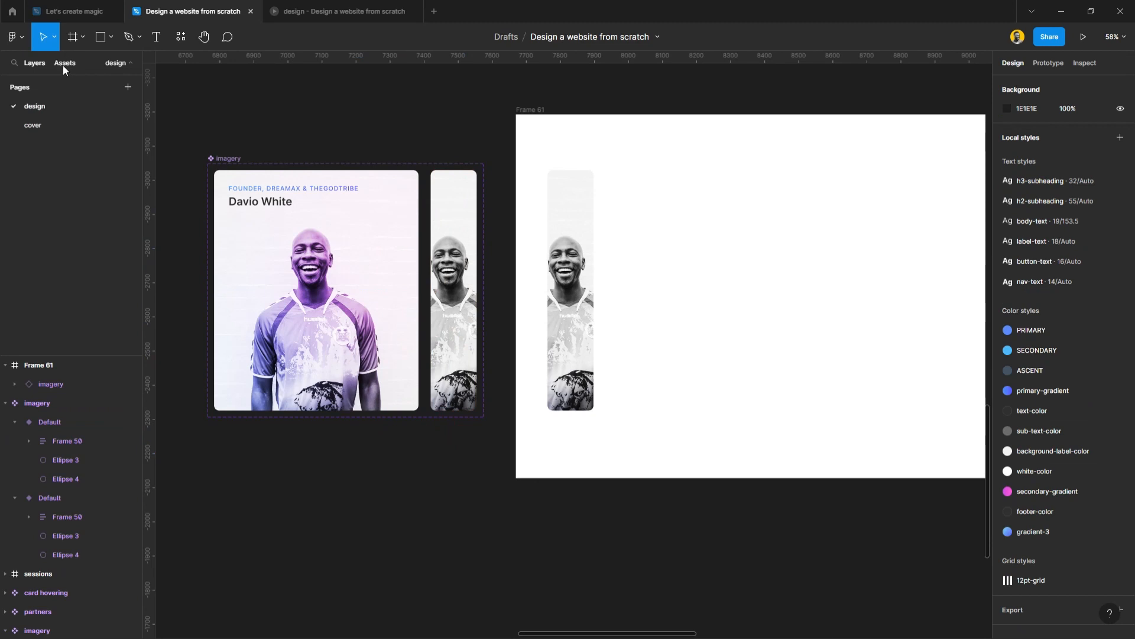
pyautogui.click(64, 64)
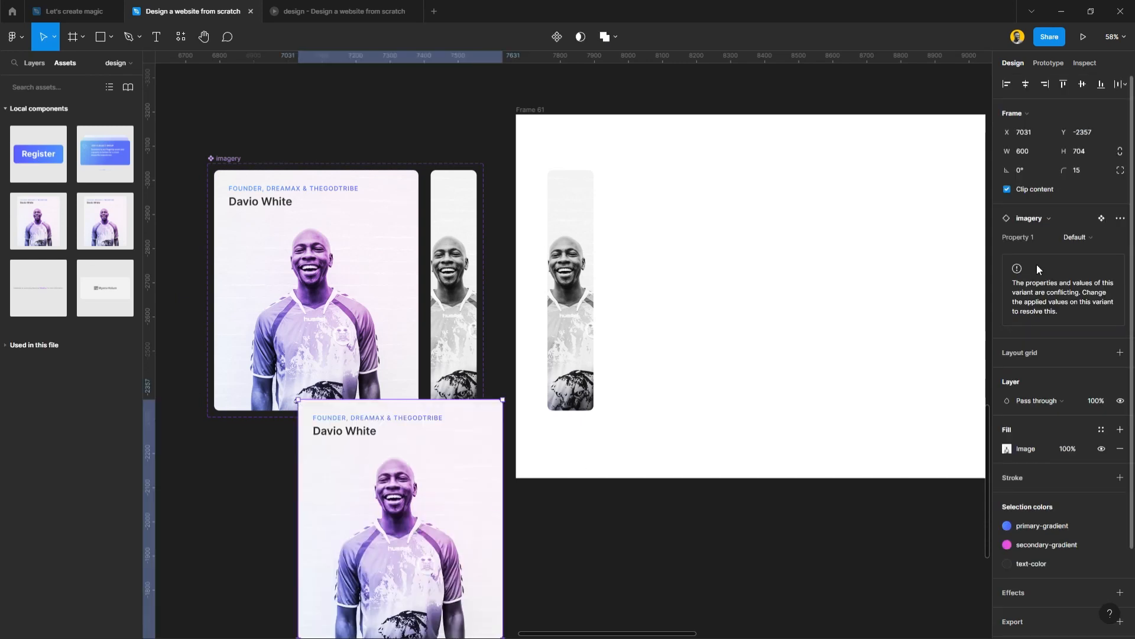
pyautogui.moveTo(373, 170)
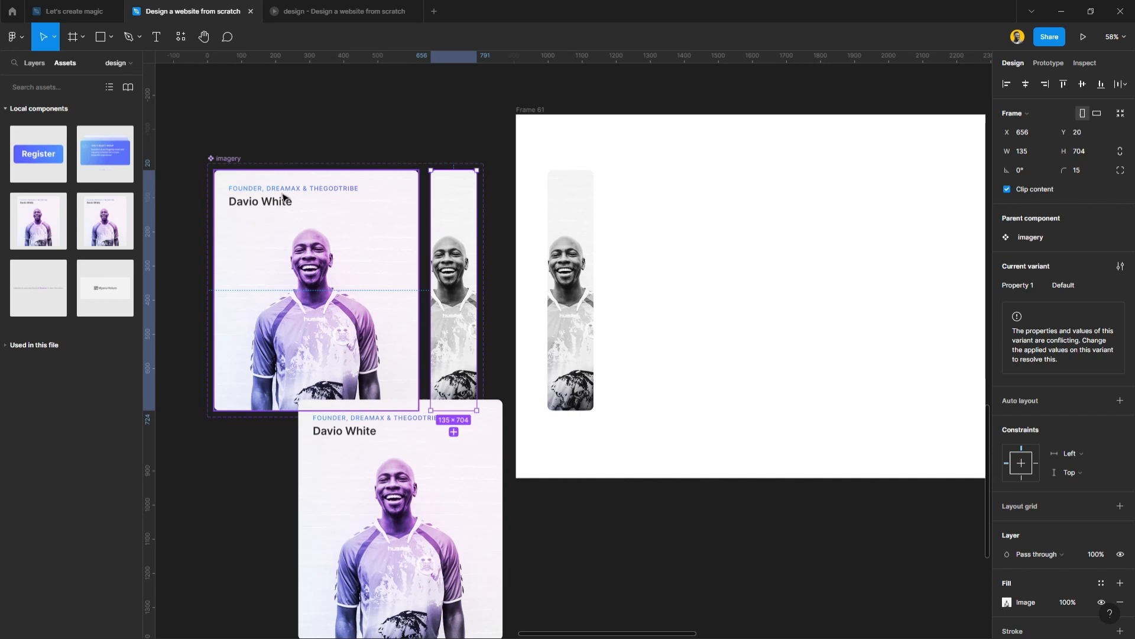
pyautogui.moveTo(387, 221)
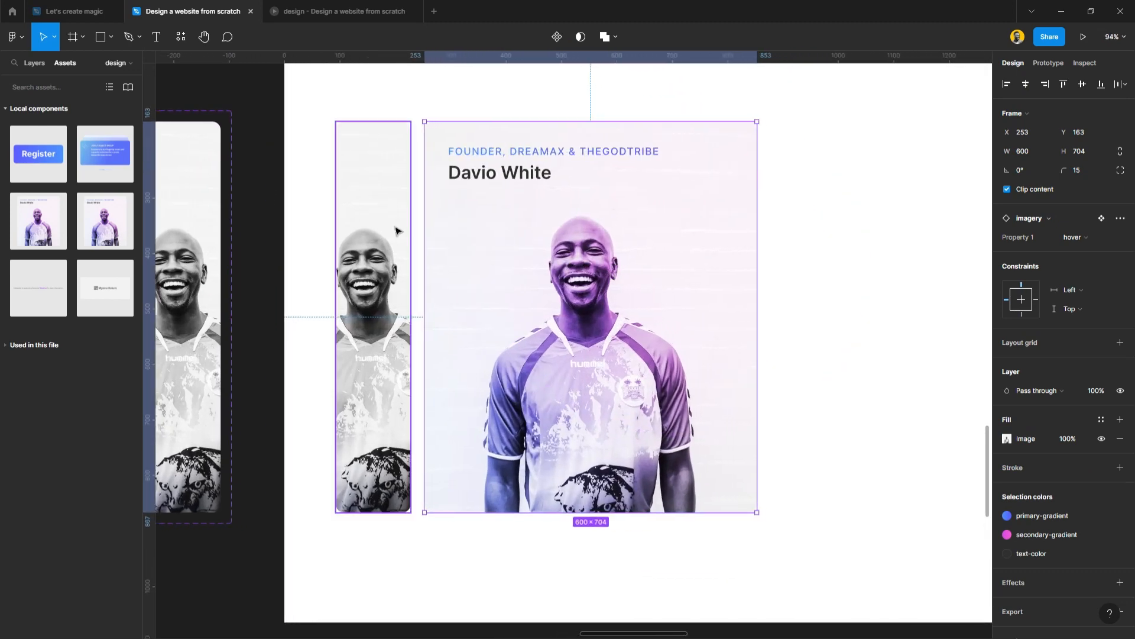
# Apply Shift+A auto layout, set the new card's Property 1 to Default, and select both cards.
pyautogui.press('shift+a')
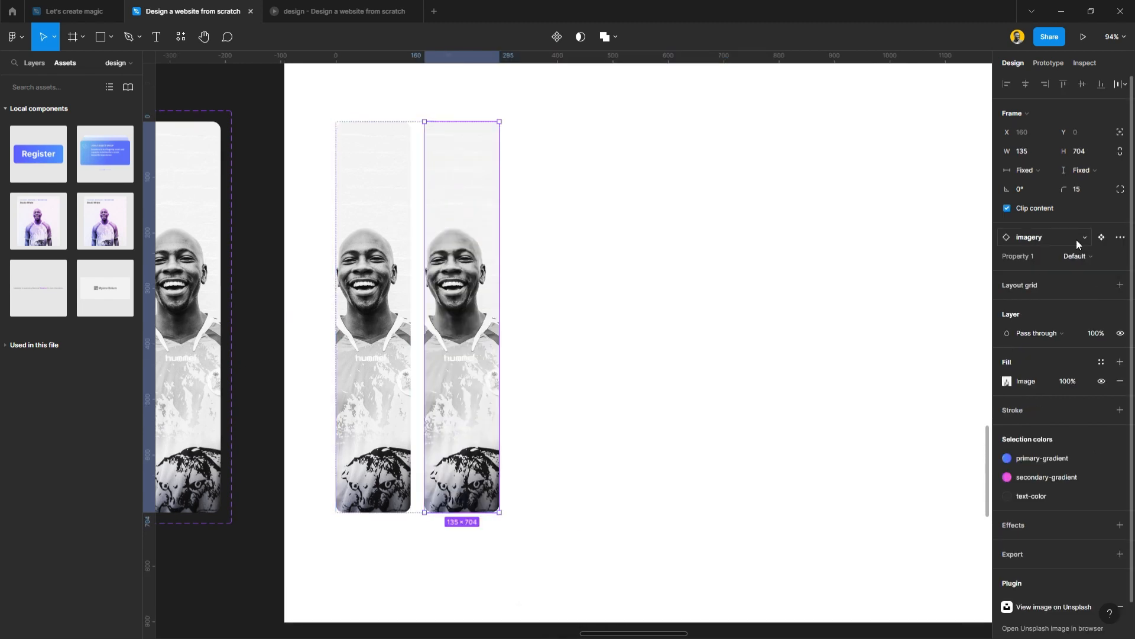
pyautogui.click(1077, 256)
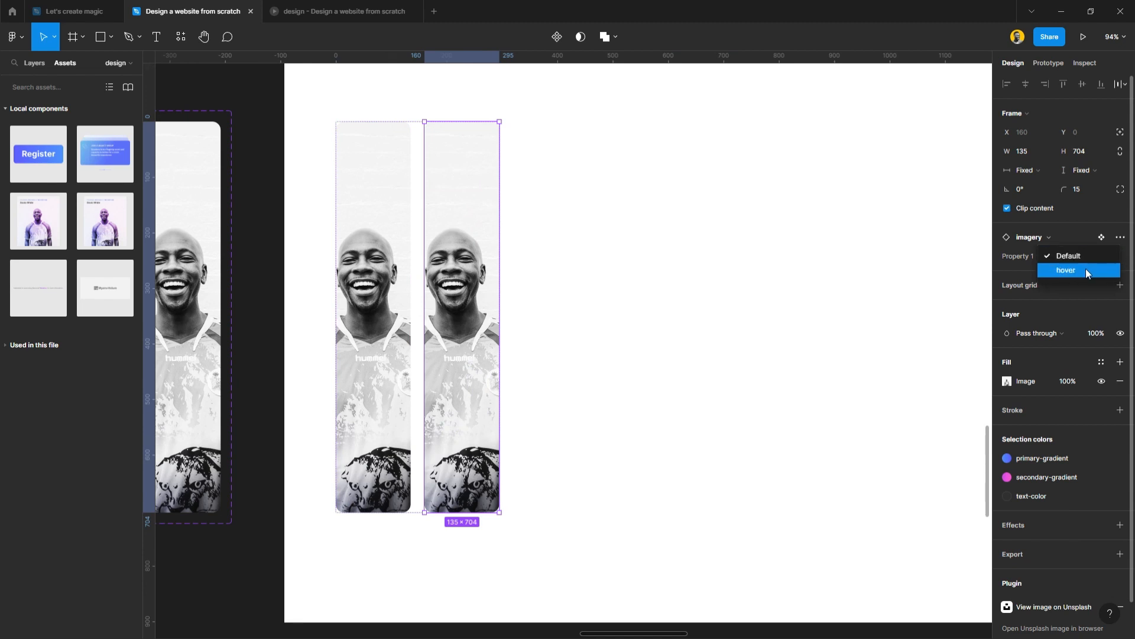
pyautogui.click(1068, 256)
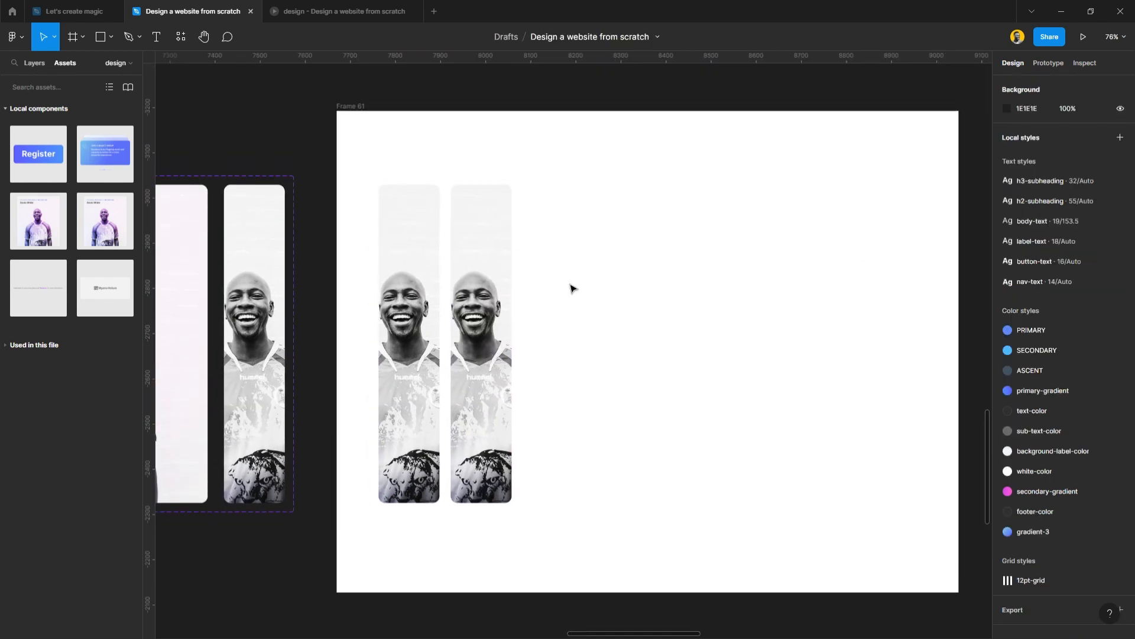
pyautogui.click(409, 344)
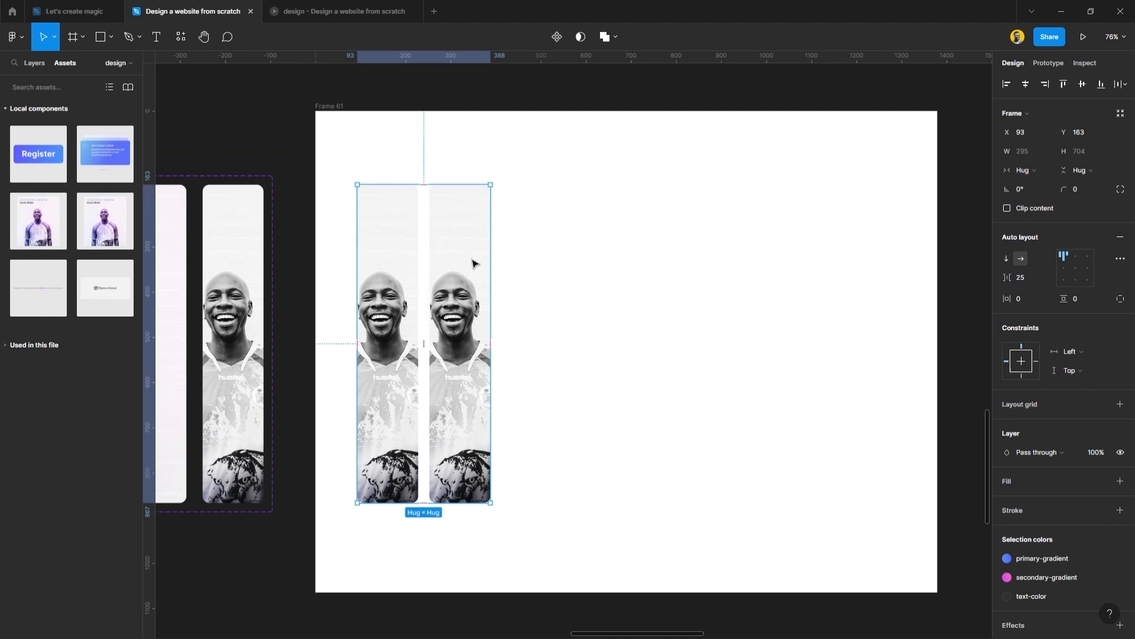
pyautogui.moveTo(221, 132)
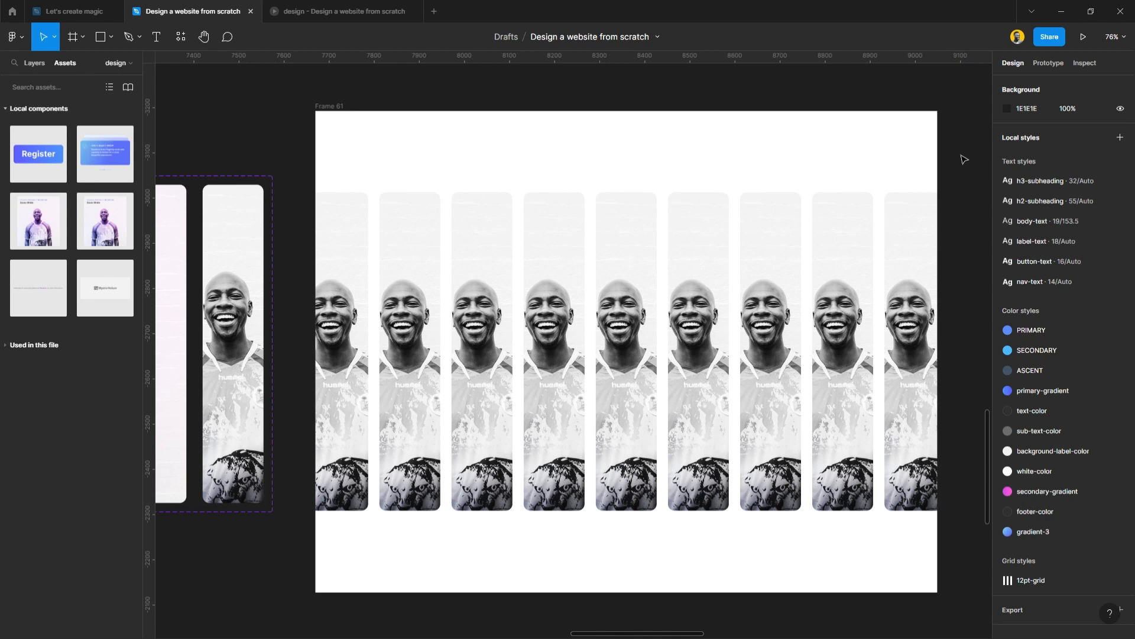
pyautogui.click(329, 106)
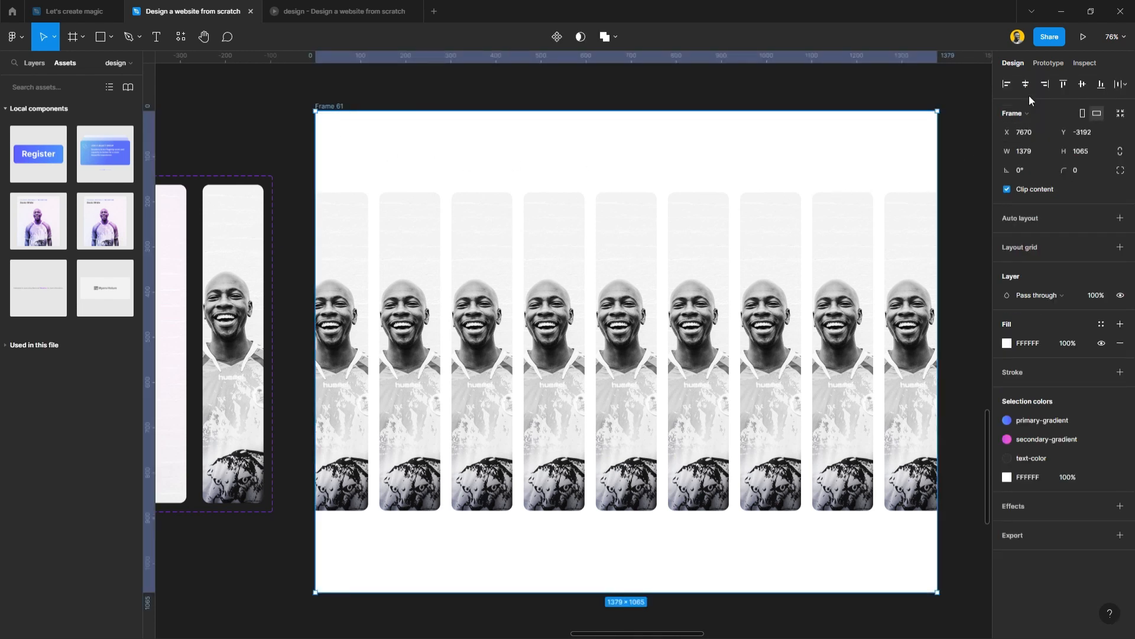
pyautogui.click(1083, 36)
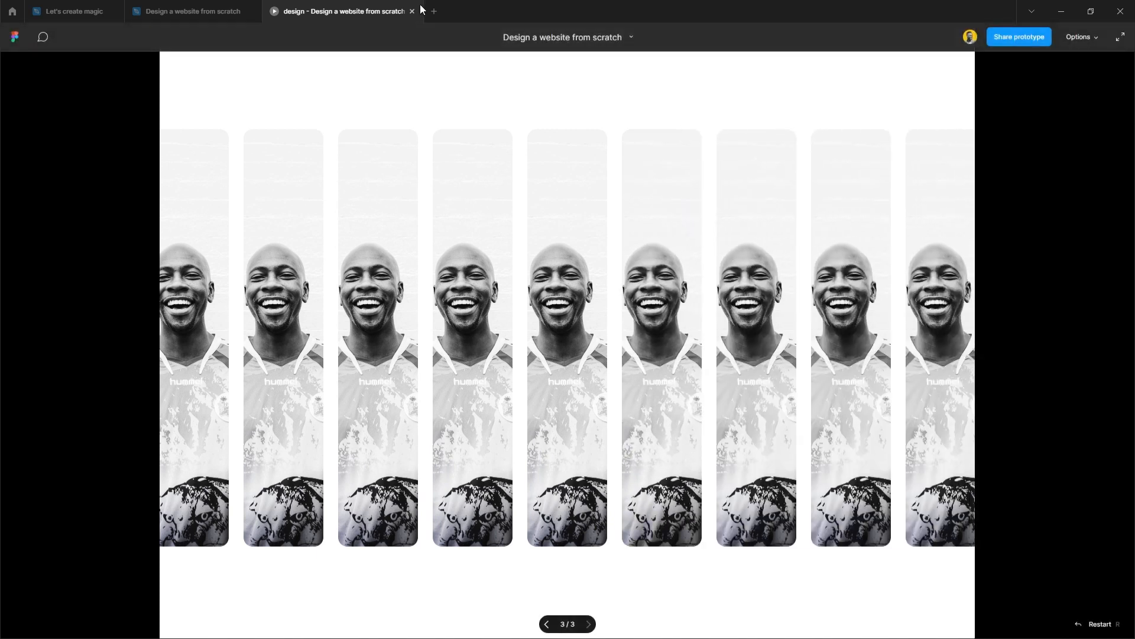
pyautogui.click(412, 11)
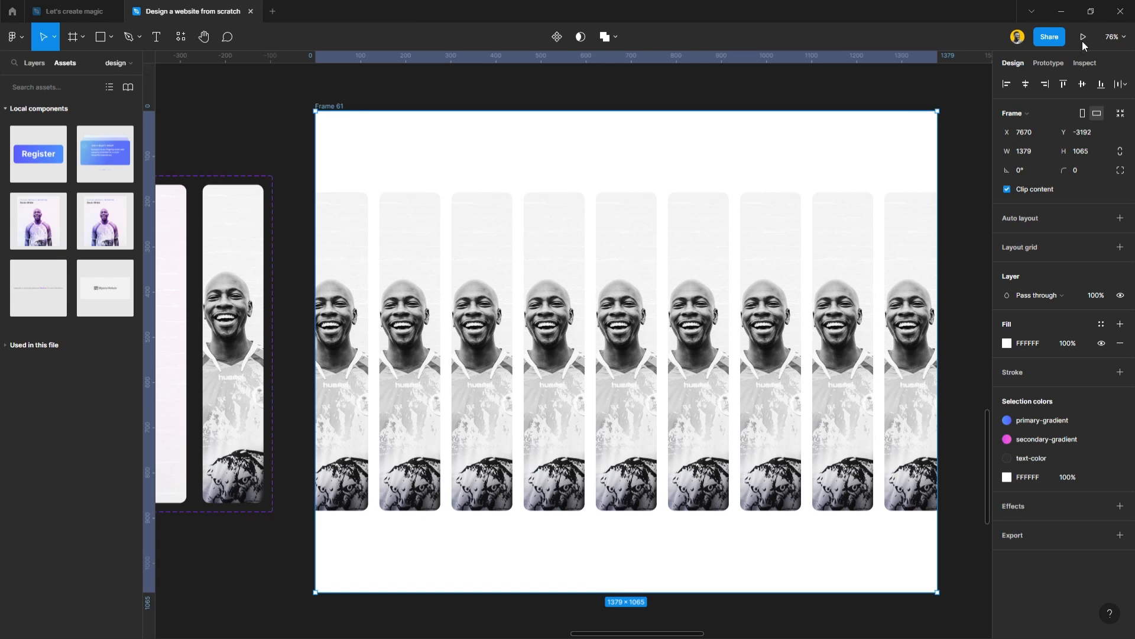
pyautogui.moveTo(103, 68)
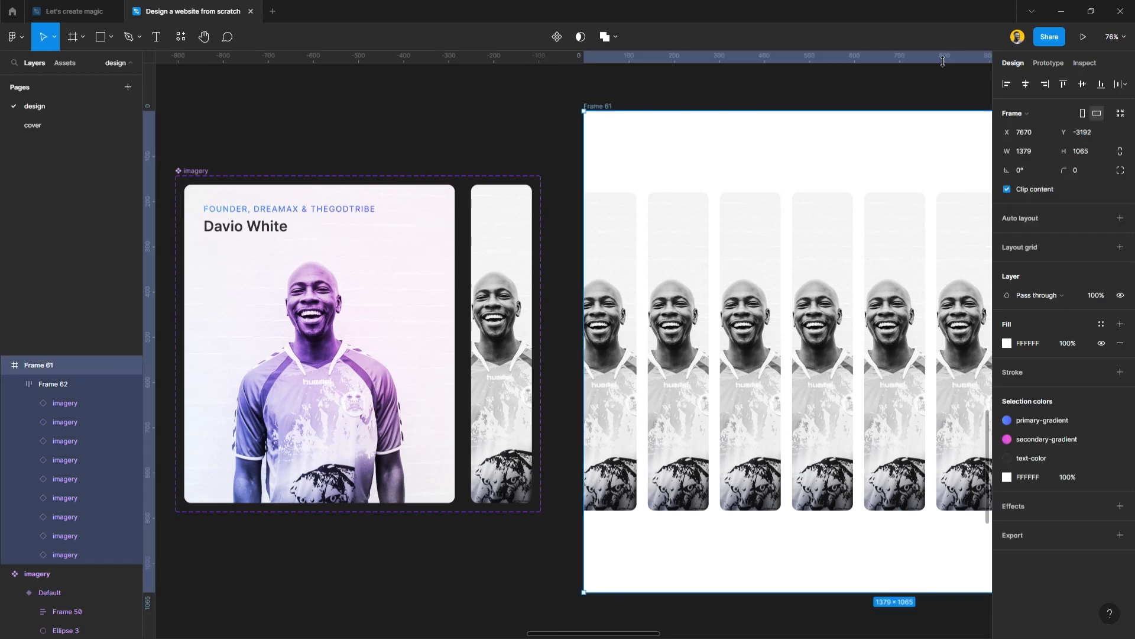
# Launch the prototype preview of Frame 61's row of nine grayscale cards to test hover.
pyautogui.click(1085, 36)
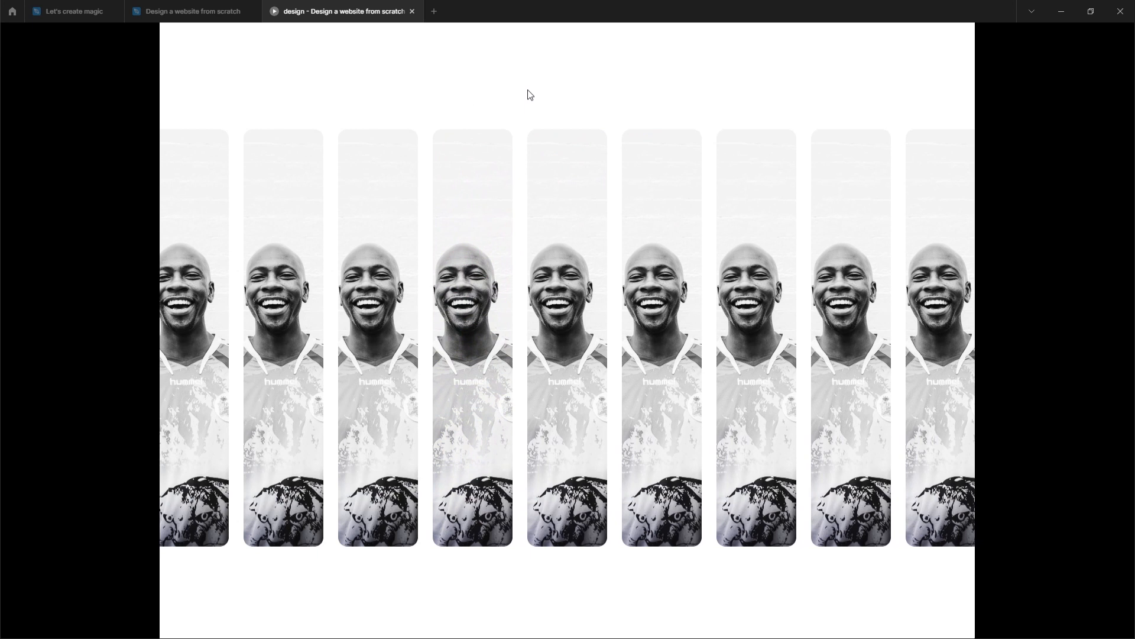
pyautogui.moveTo(486, 102)
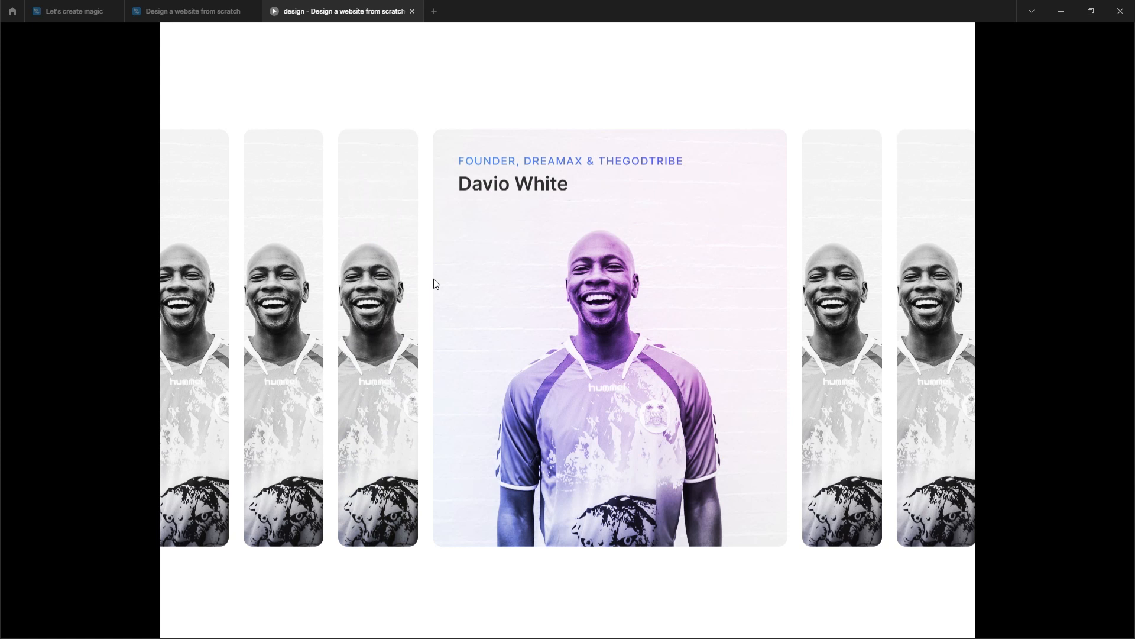
pyautogui.moveTo(478, 296)
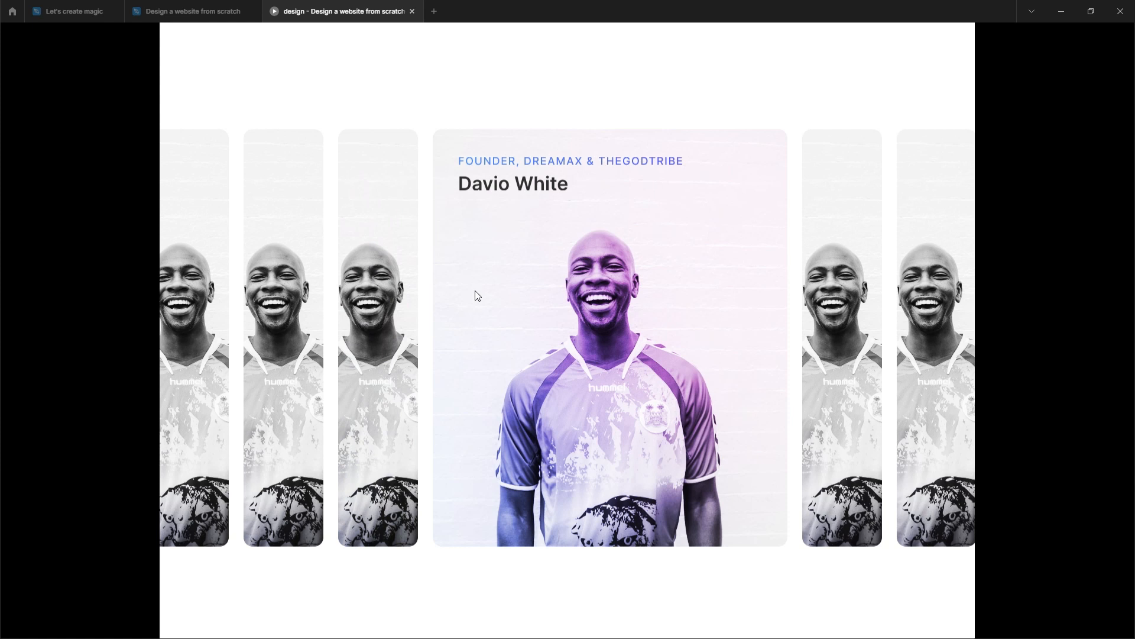